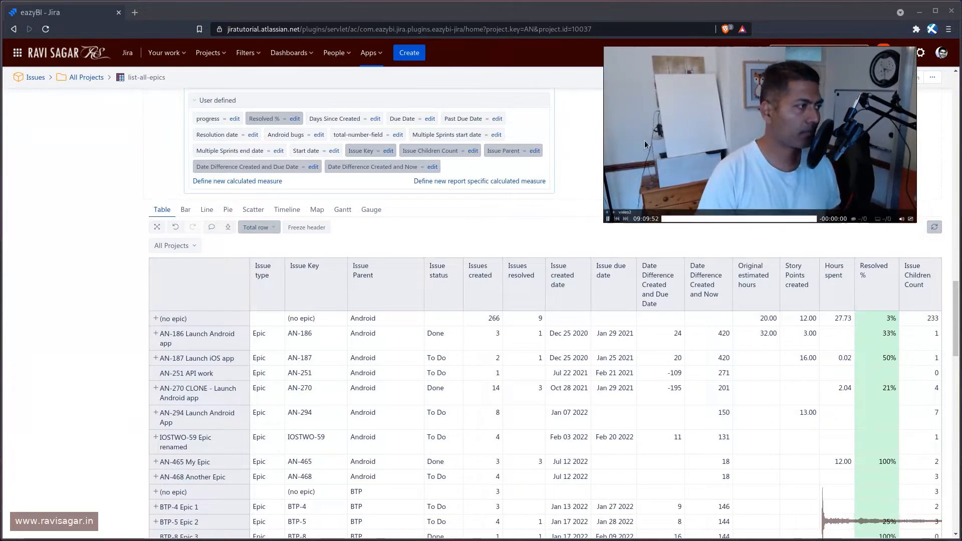
mouse_move(362, 192)
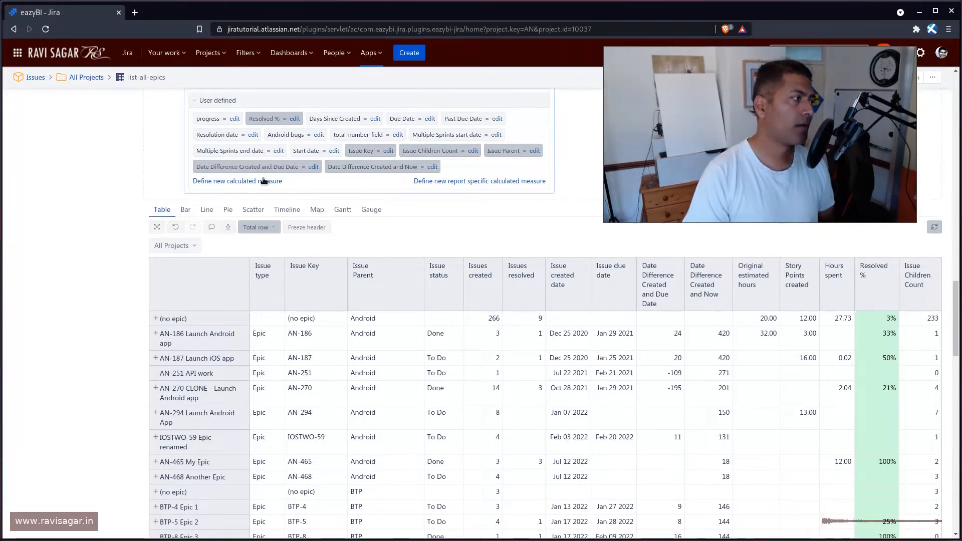
mouse_move(411, 194)
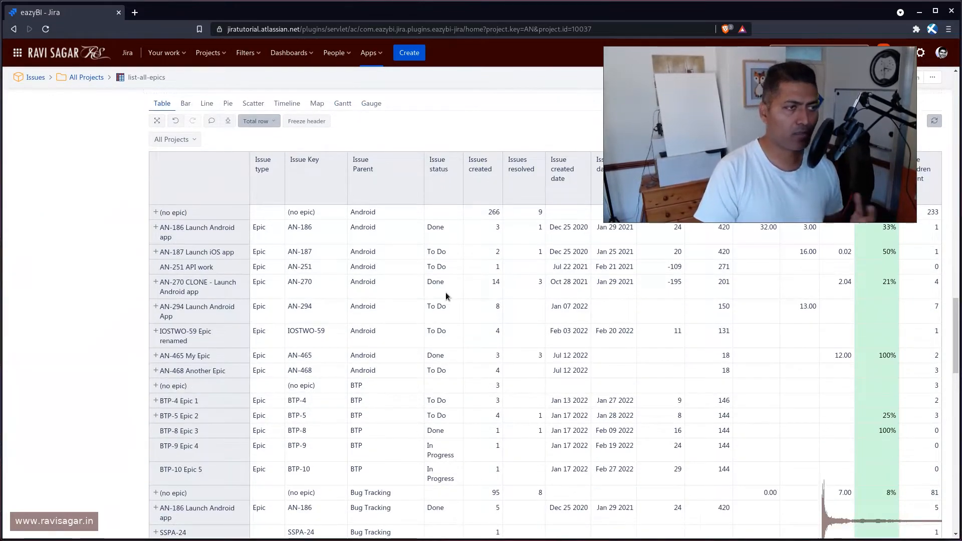
mouse_move(462, 319)
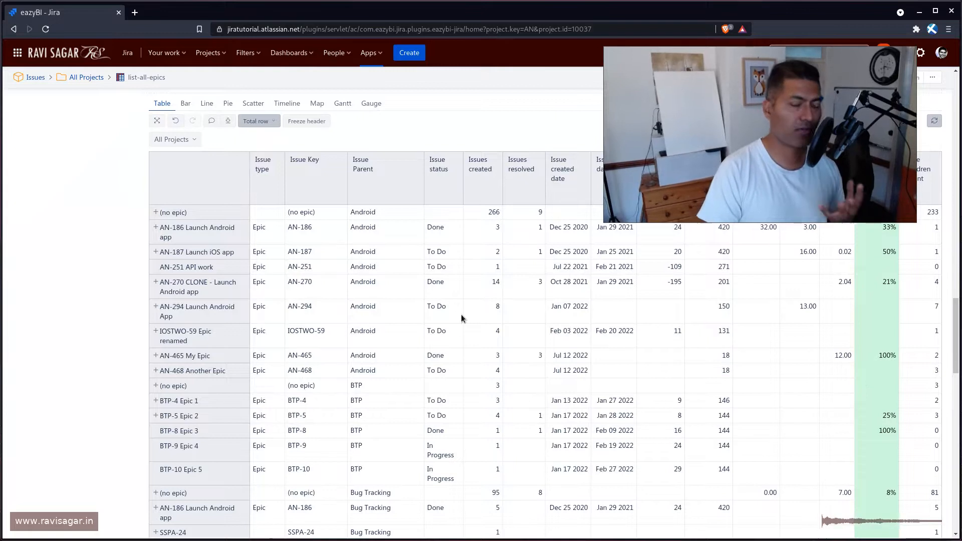
mouse_move(447, 290)
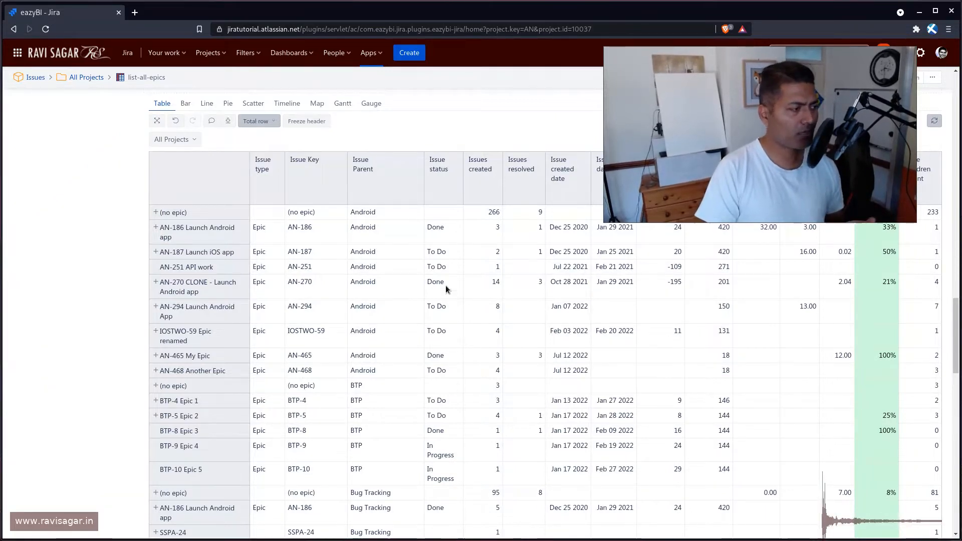
mouse_move(440, 218)
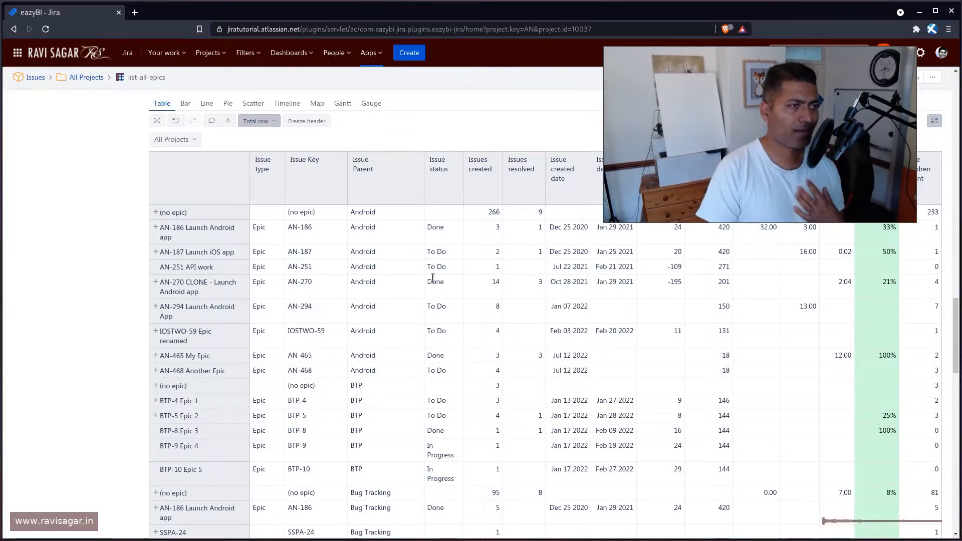
mouse_move(446, 211)
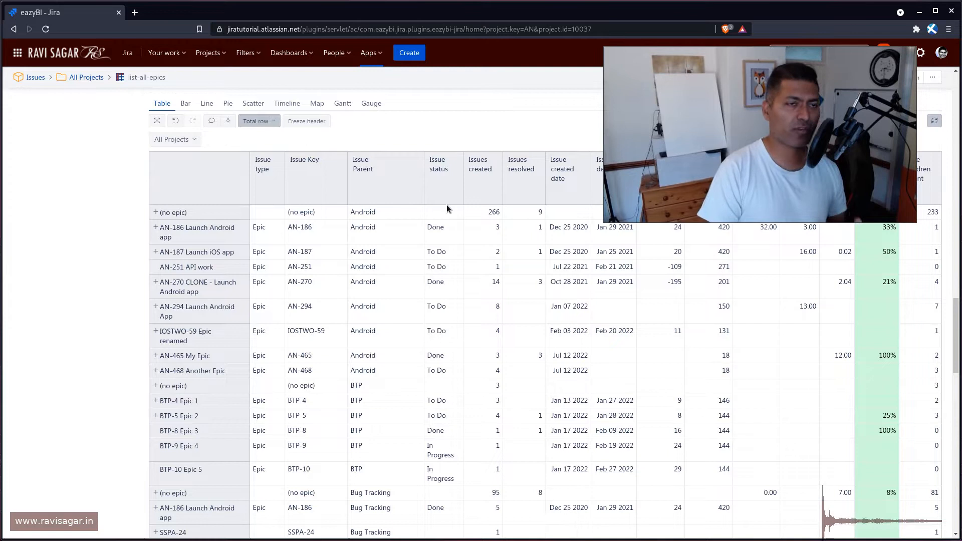
mouse_move(448, 307)
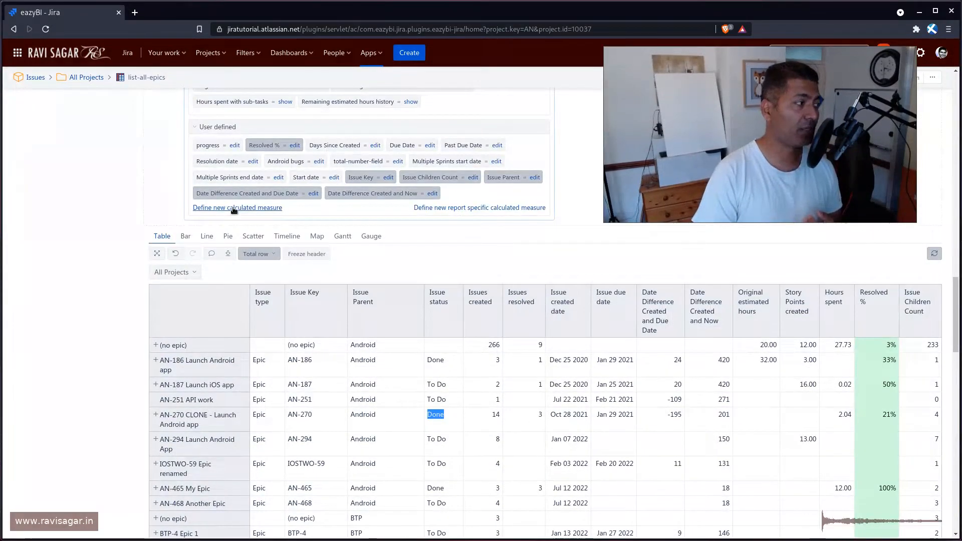
Step: Start a new calculated measure named Custom Status
click(237, 208)
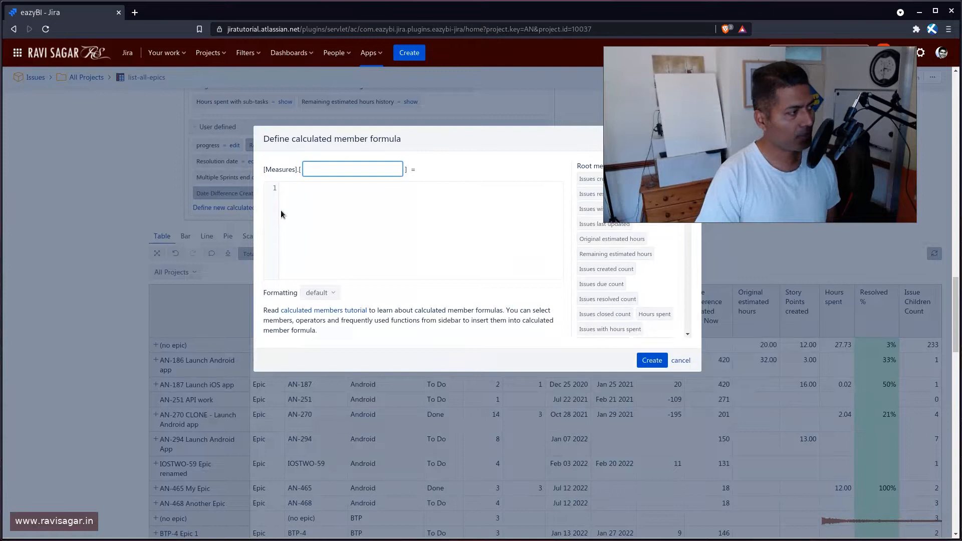
text(Issu)
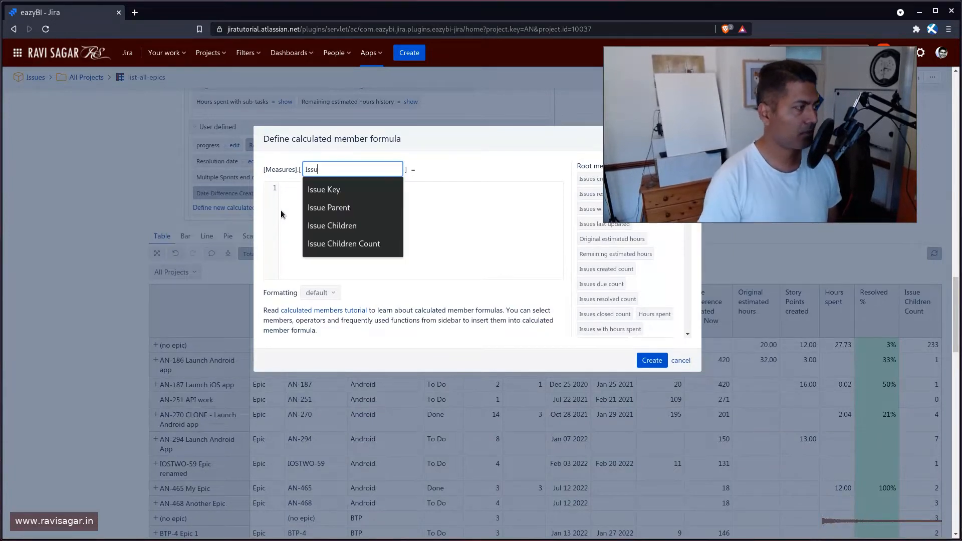
text(Cius)
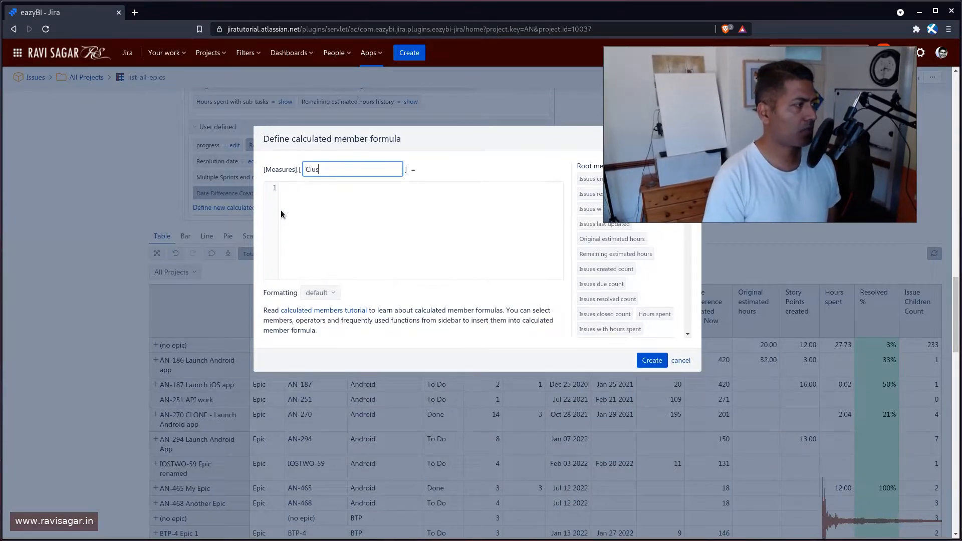
text(Custom Status)
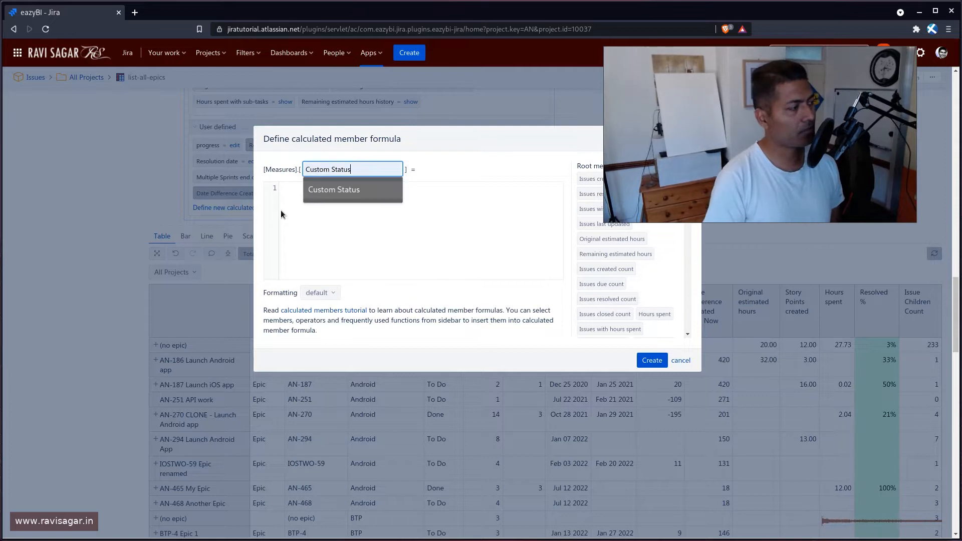
Step: Begin the formula with CASE WHEN [Measures].[Issue status] = "Done"
text(CASE)
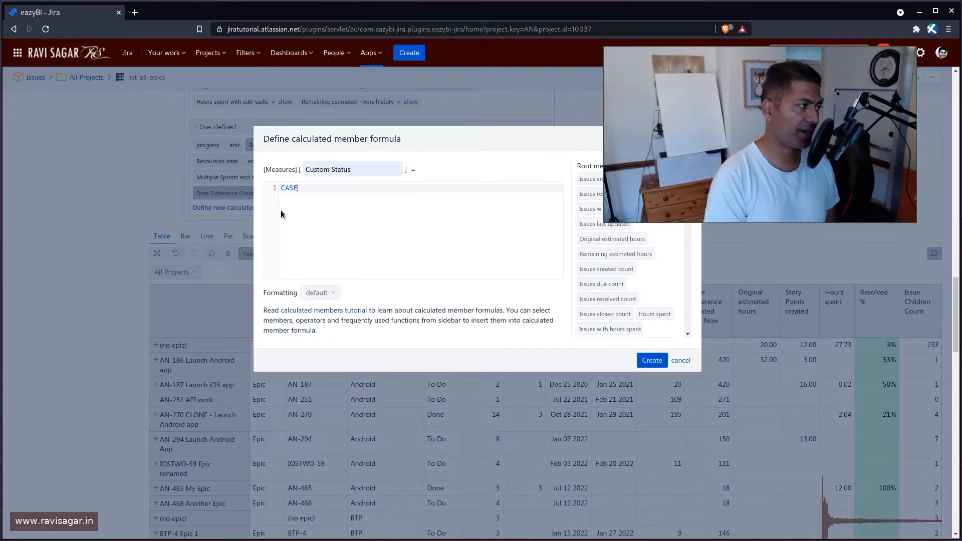
text(WHEN)
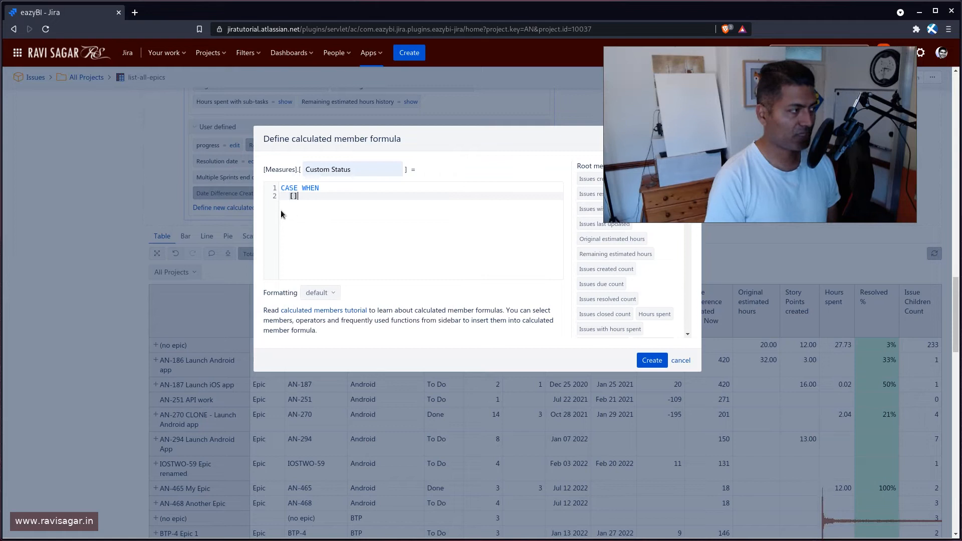
text([Measures].)
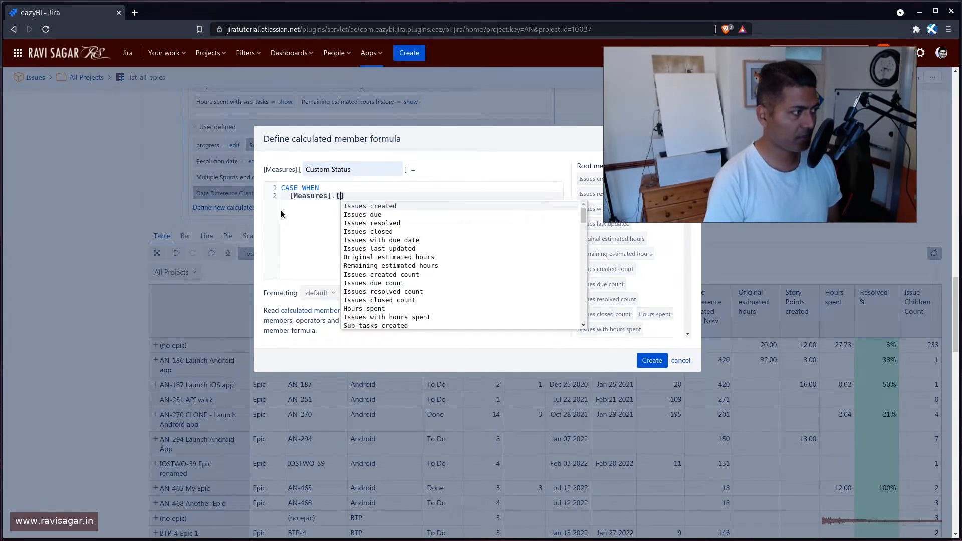
text(issue st)
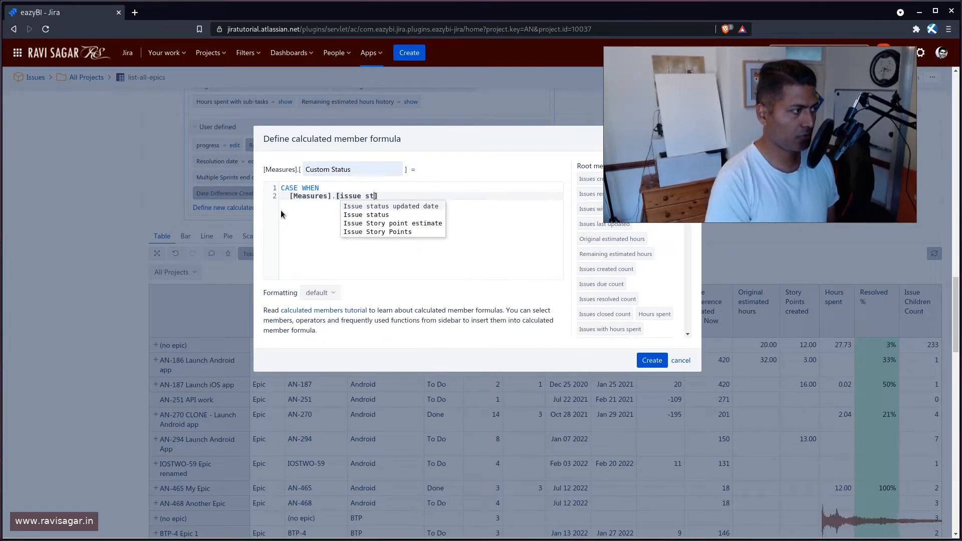
click(366, 215)
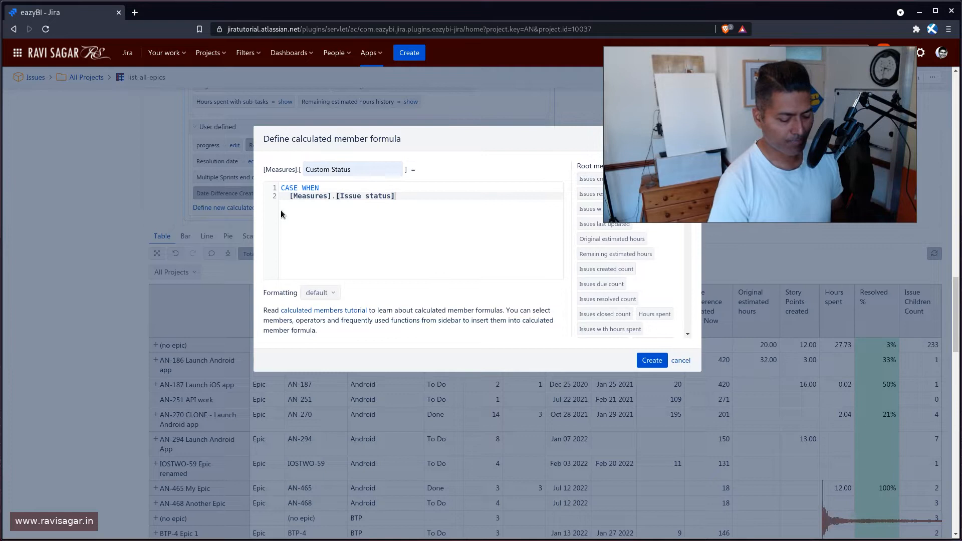
text( =)
key(Return)
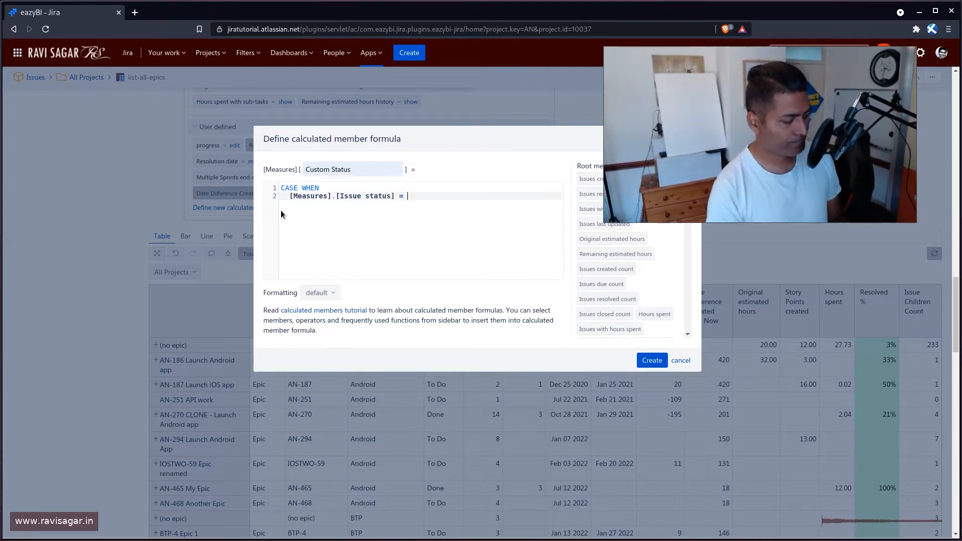
text("")
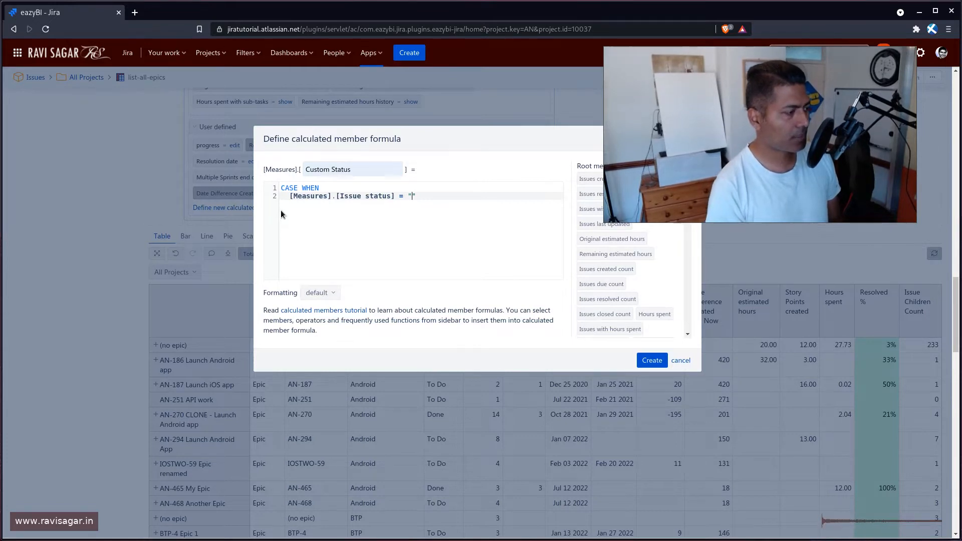
text(Done)
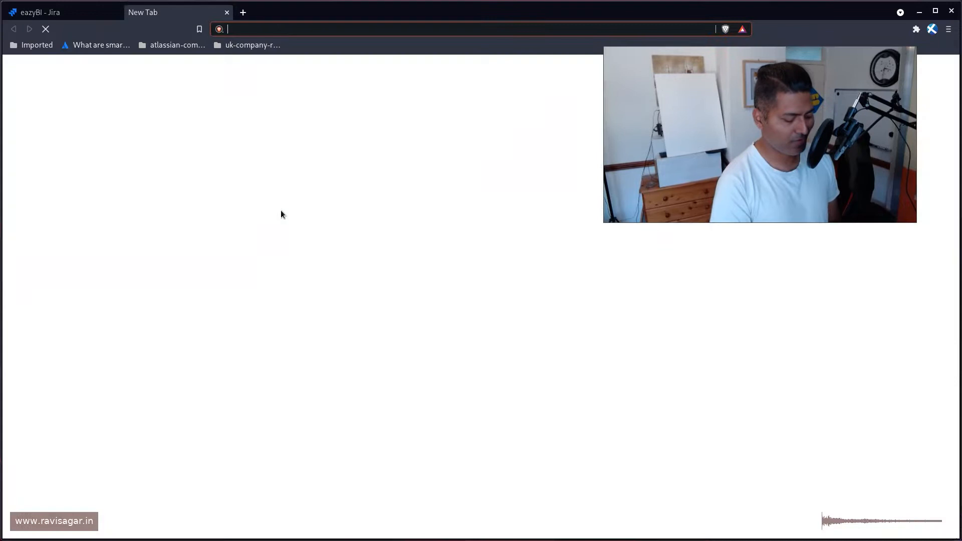
Step: Search the web for 'eazyBI MDX CASE'
text(ea)
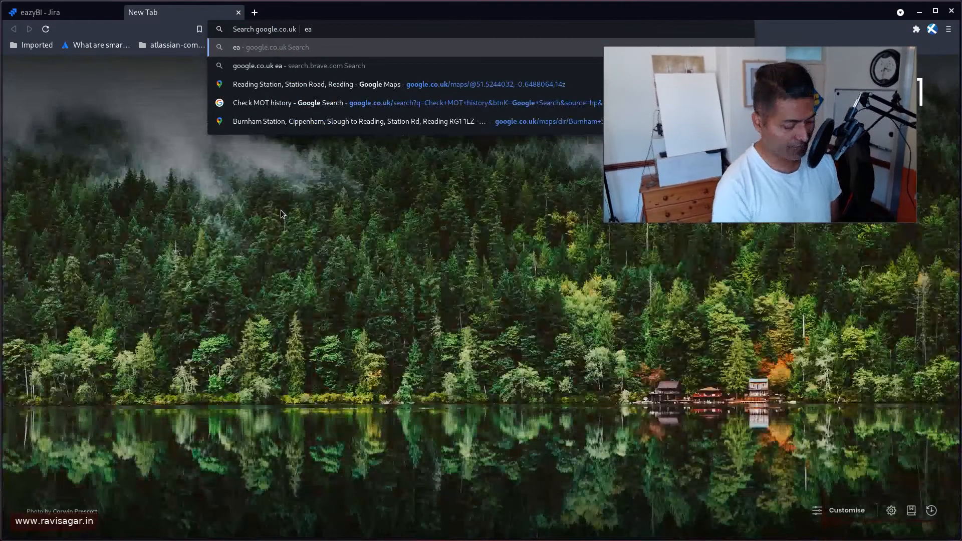
text(eazyBI MD)
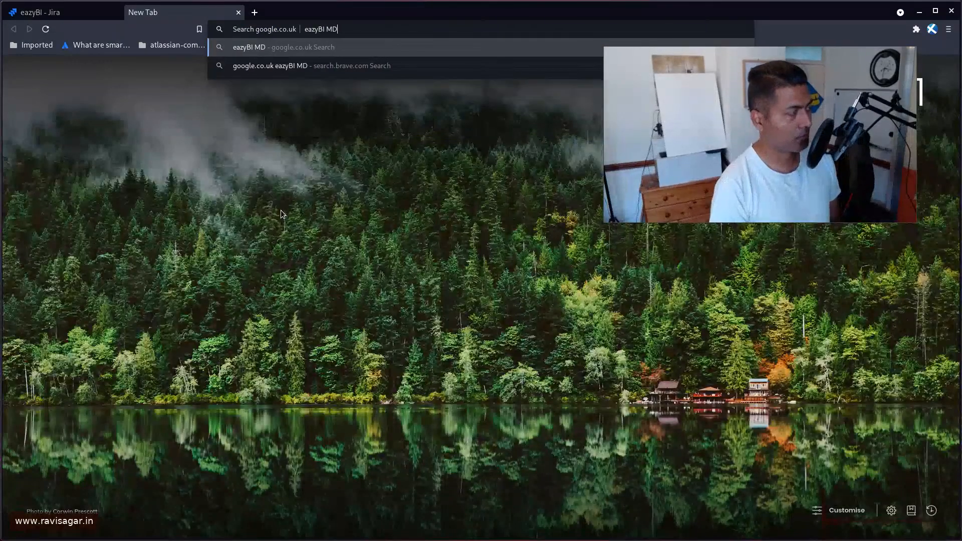
text(X CASE)
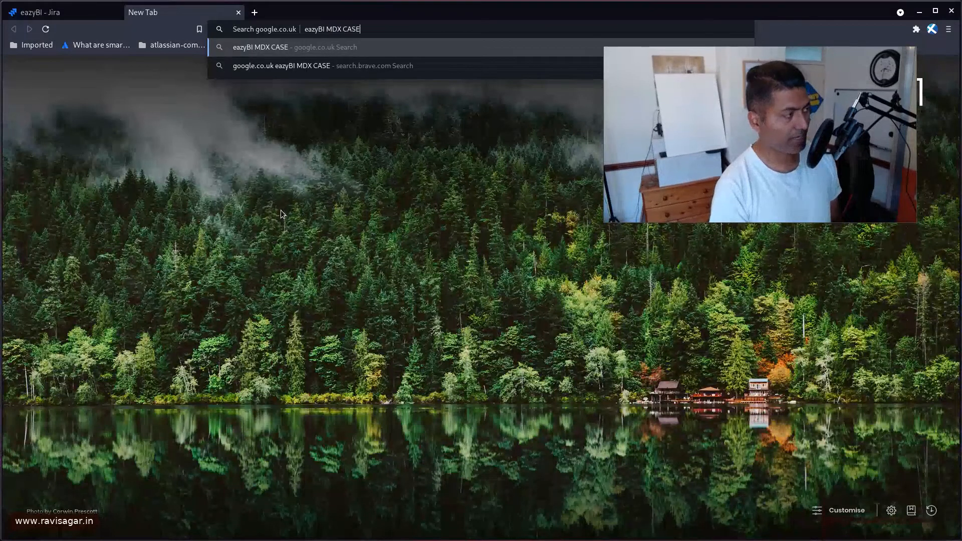
key(Return)
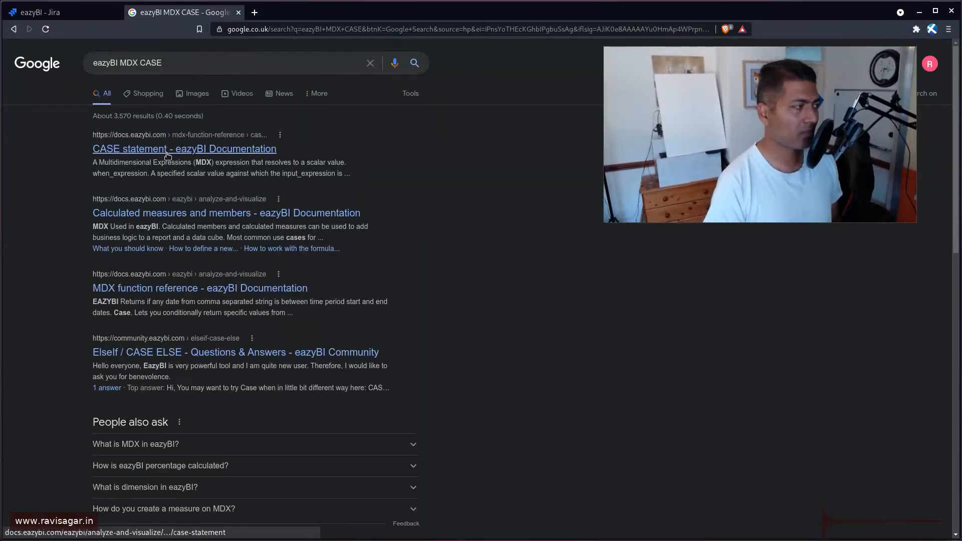
Step: Review the eazyBI CASE statement documentation page, then return to the eazyBI report
click(184, 148)
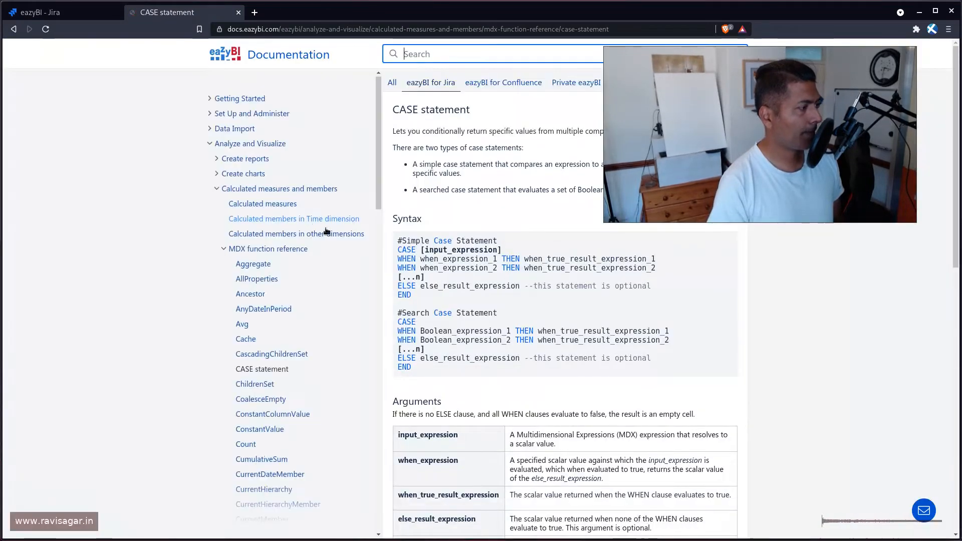
scroll(down, 3)
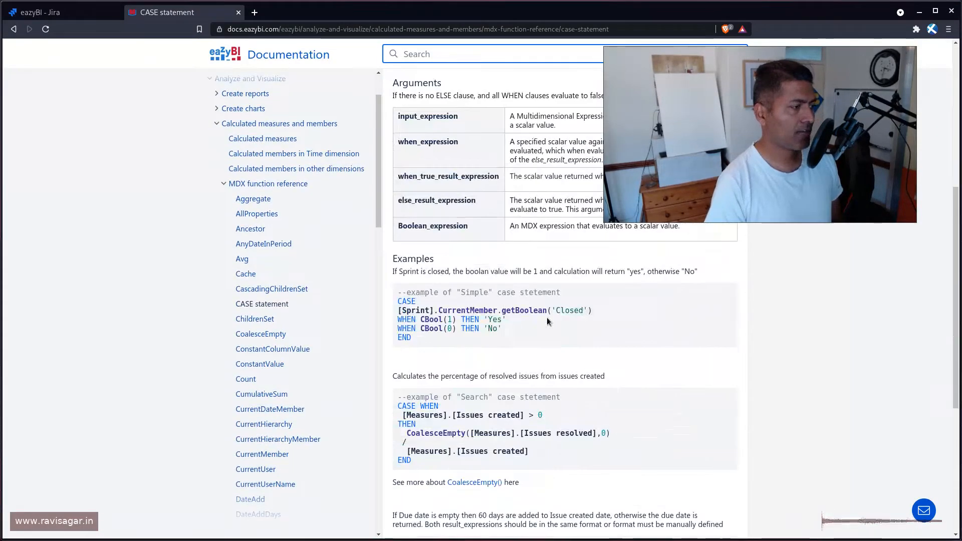
scroll(down, 3)
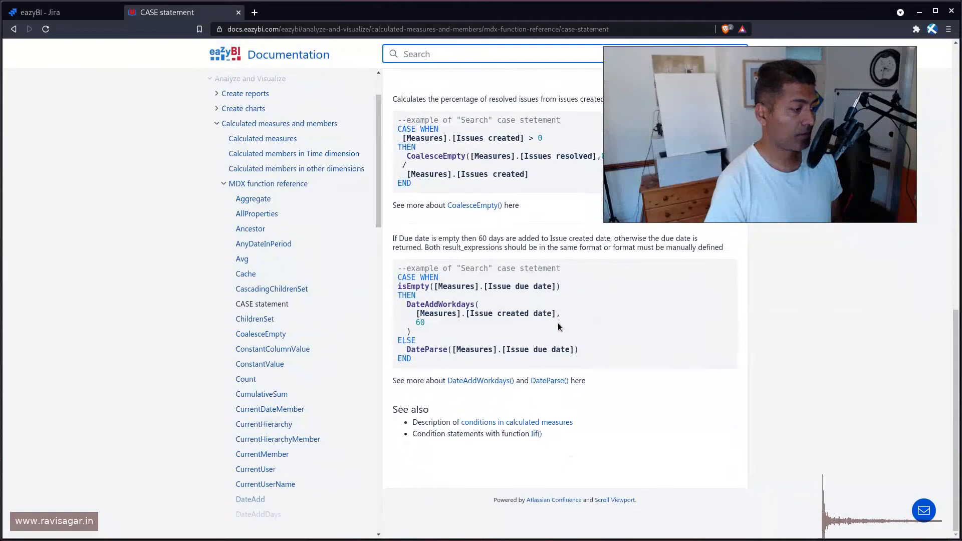
scroll(up, 3)
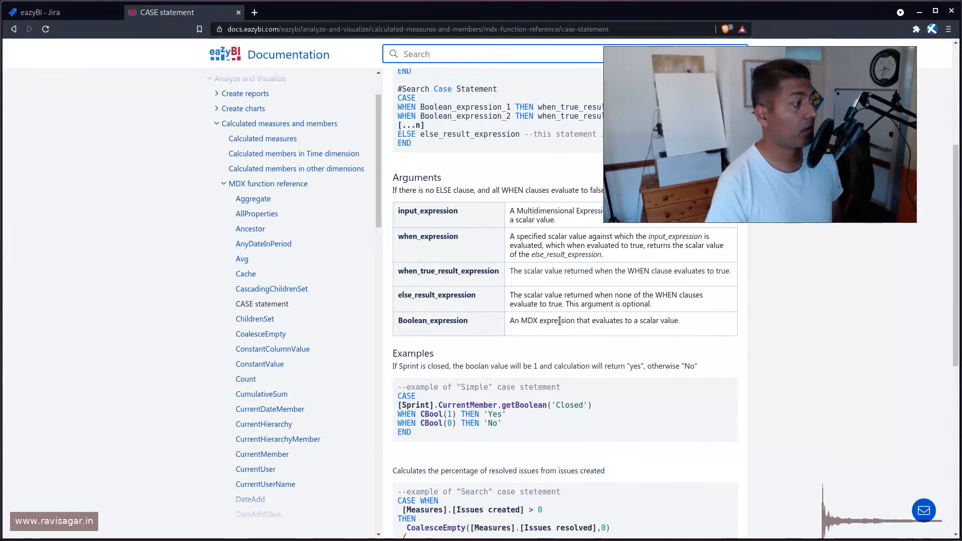
mouse_move(558, 301)
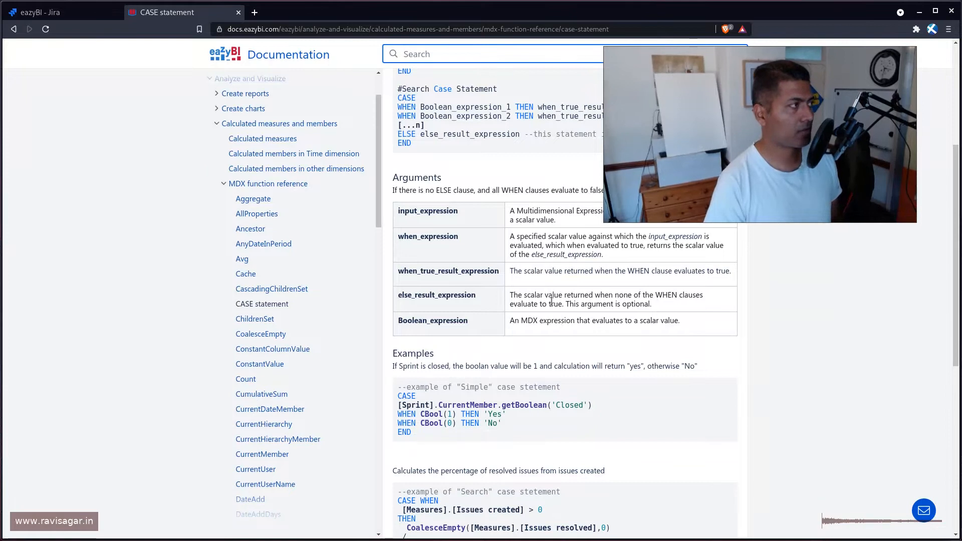
click(43, 12)
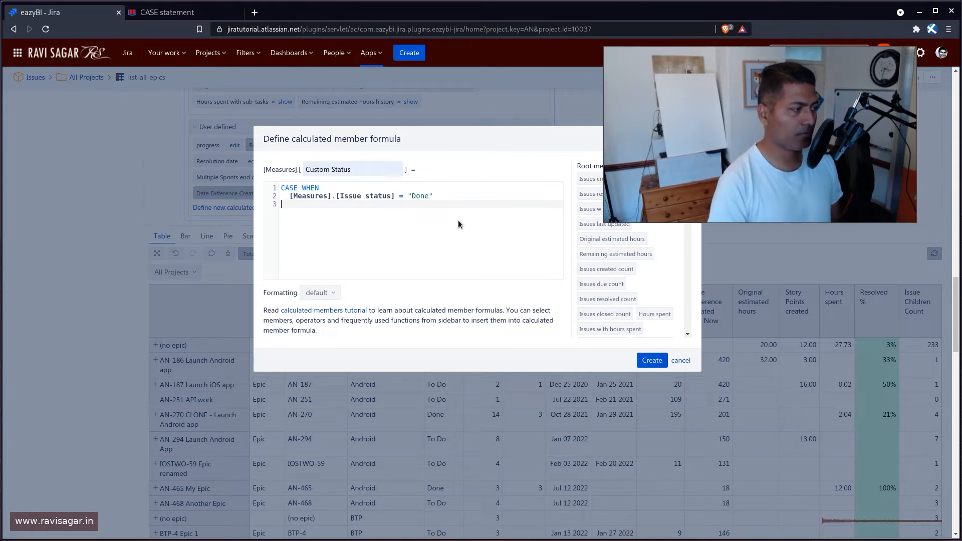
mouse_move(324, 310)
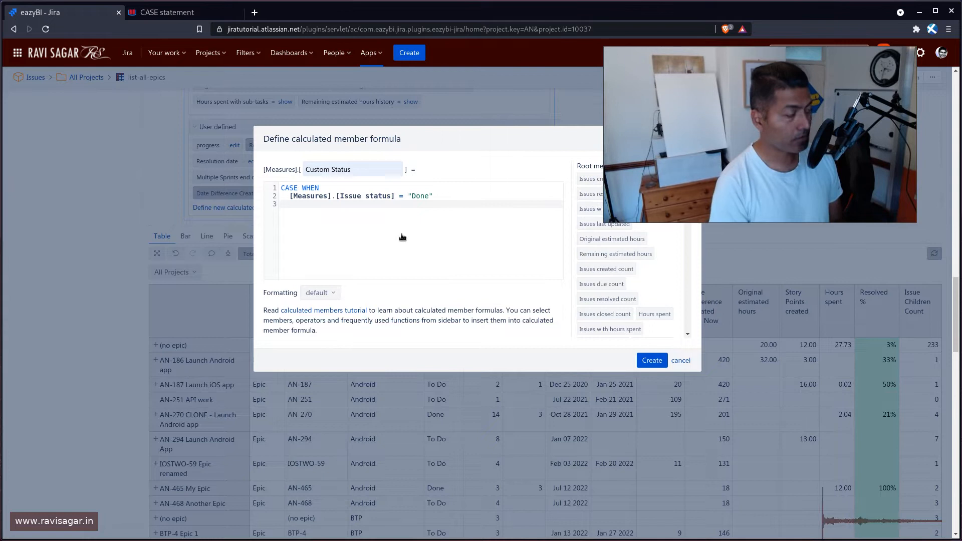
Step: Add THEN "Isue Completely Done" ELSE "Issue Not Done" END to the Custom Status formula
text(THEN)
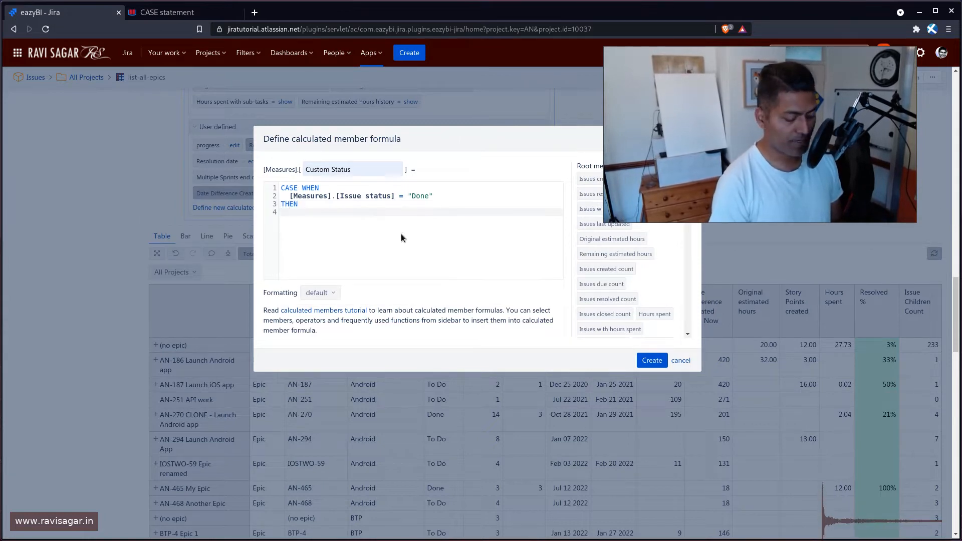
text(")
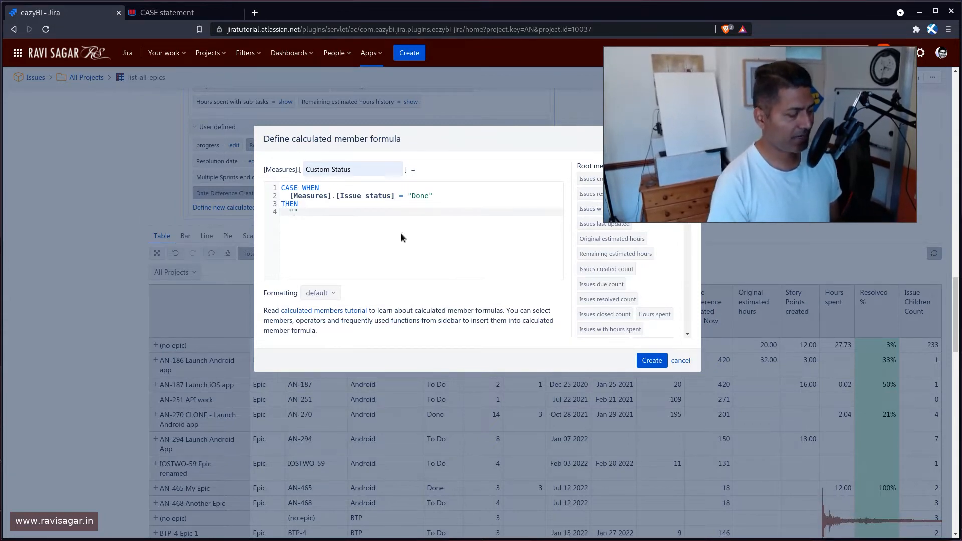
text(Isue Completely D)
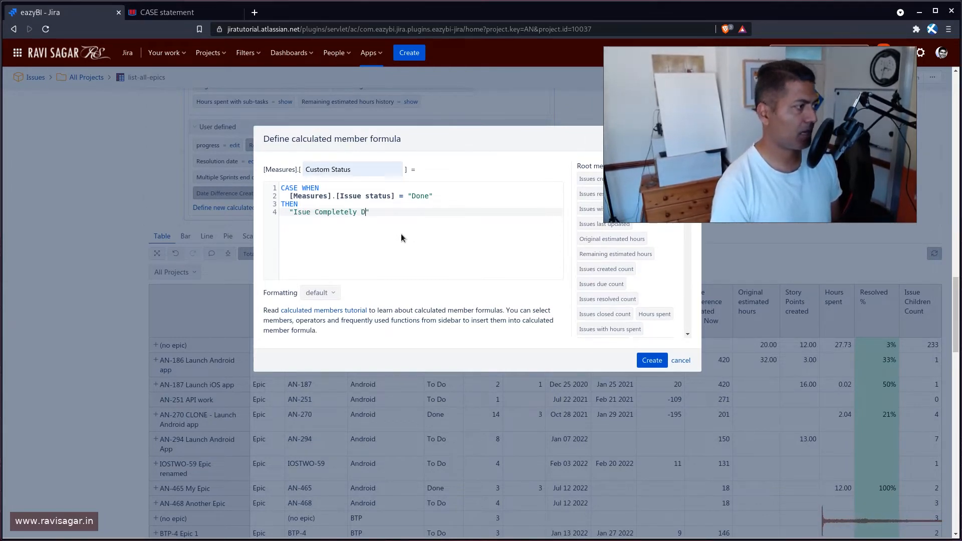
text(one")
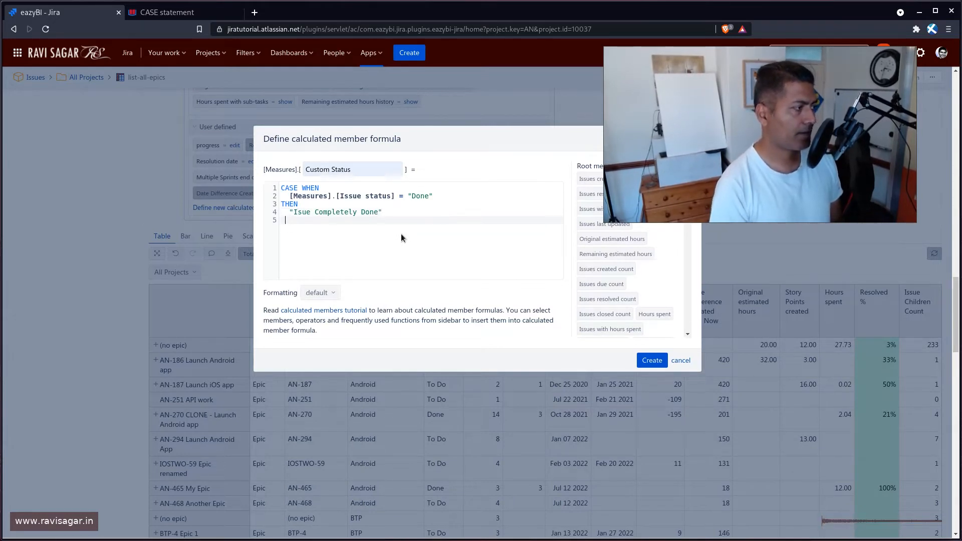
text(ELSE)
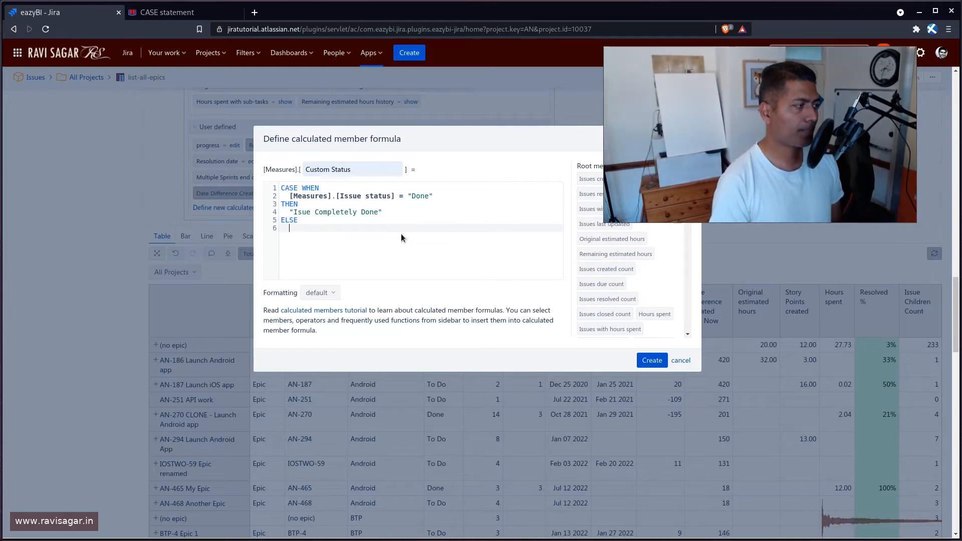
text("I)
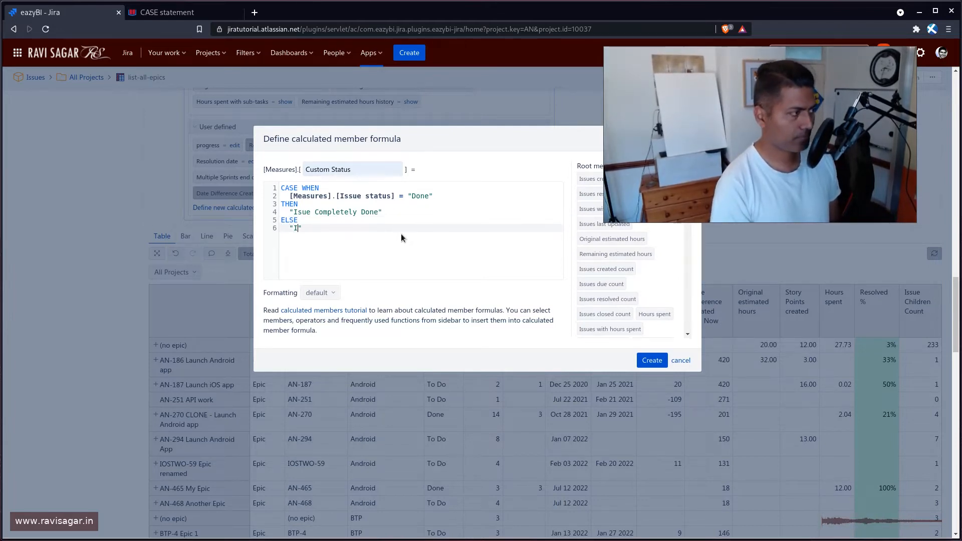
text(ssue Not)
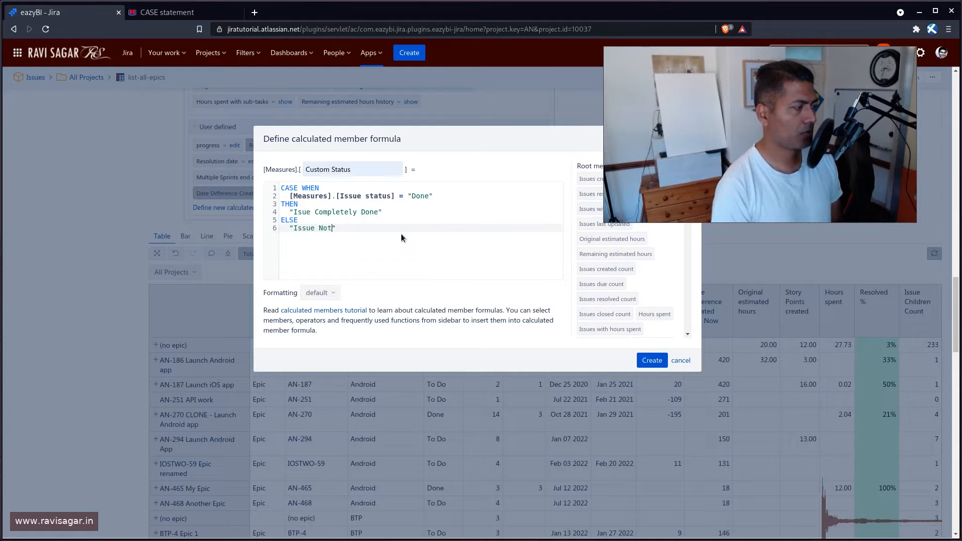
text(Done")
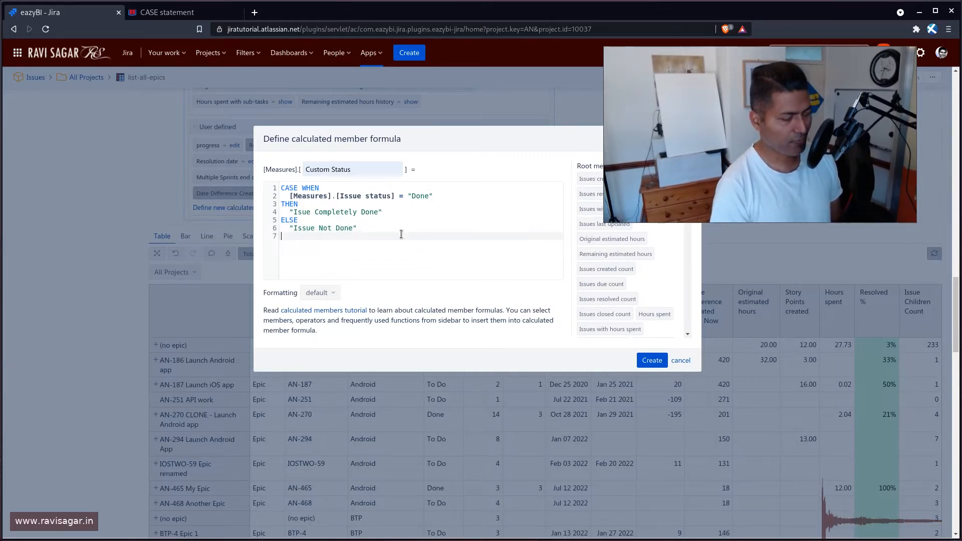
text(END)
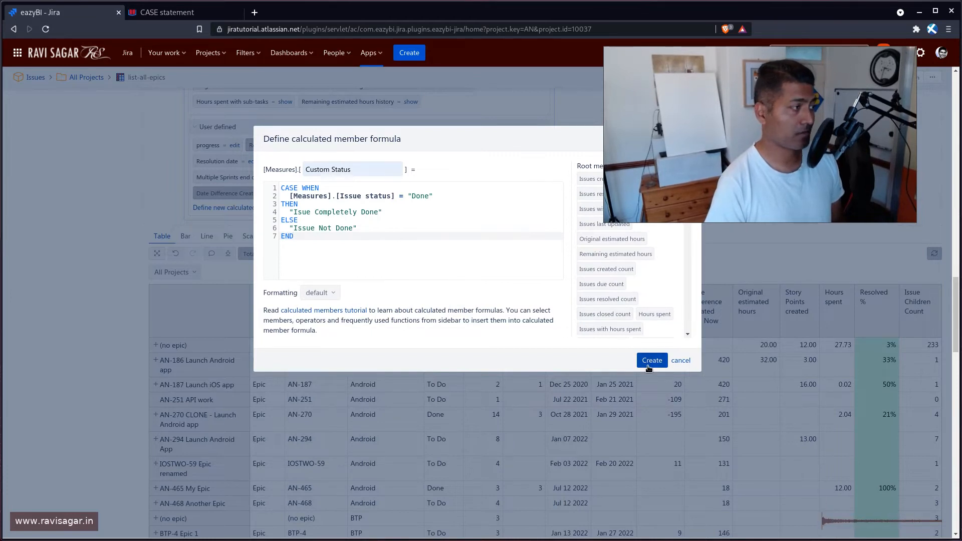
Step: Create the Custom Status measure and add it as a report column
click(651, 360)
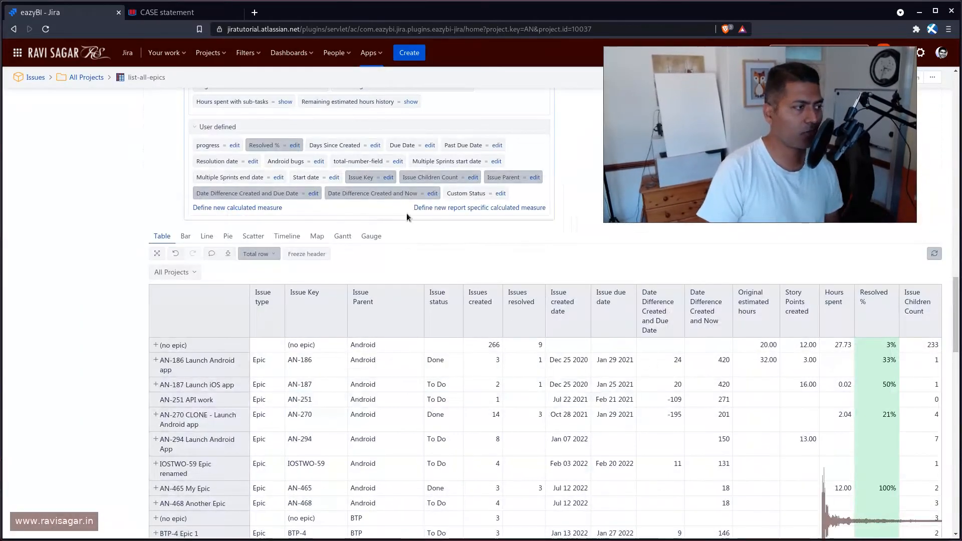
click(465, 192)
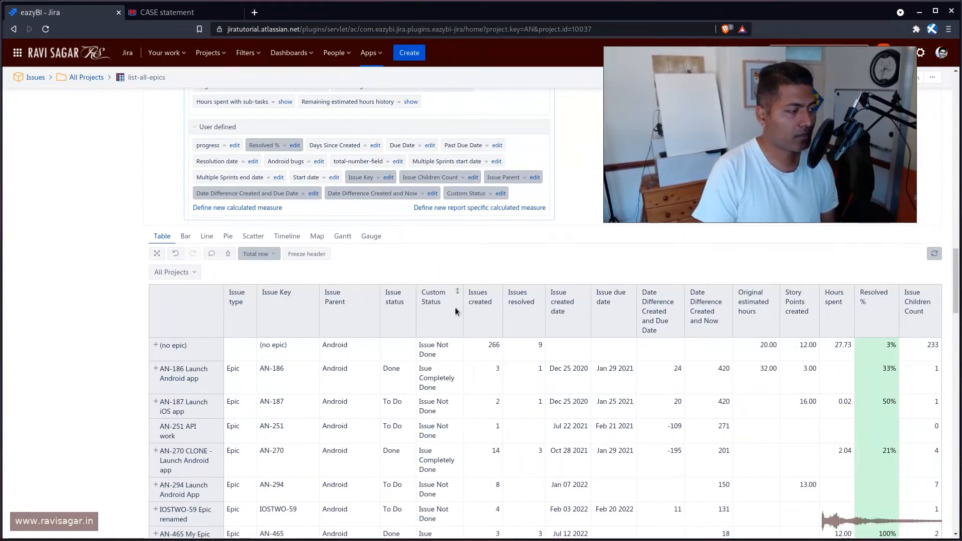
scroll(down, 3)
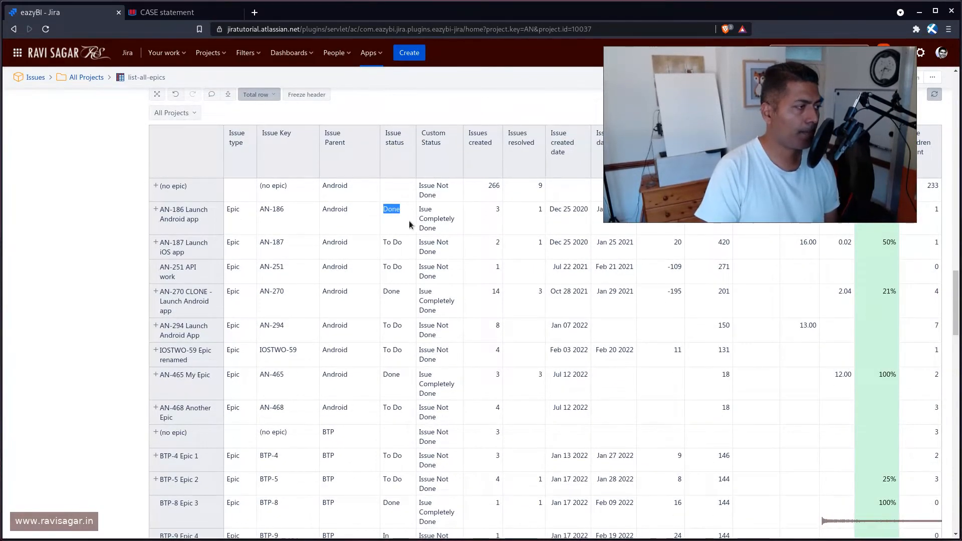
mouse_move(410, 225)
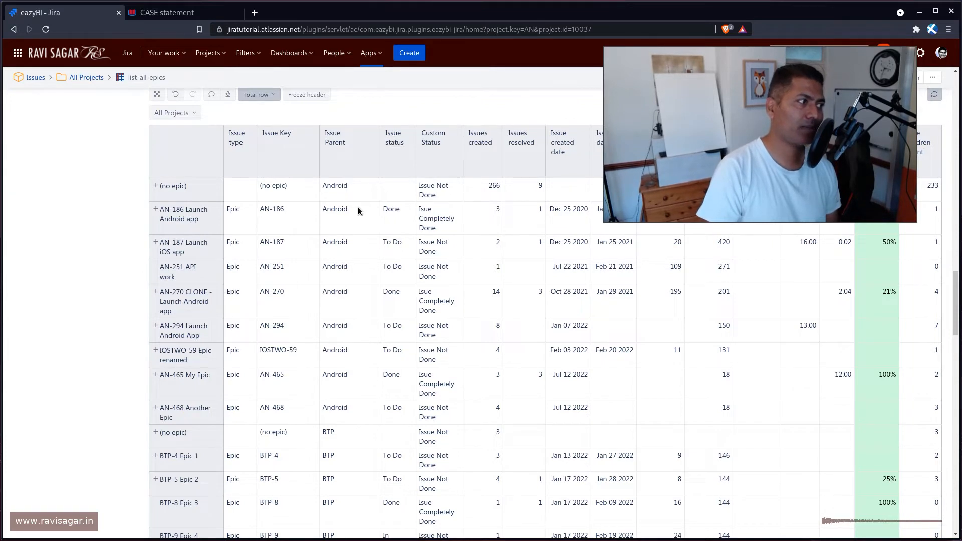
mouse_move(155, 186)
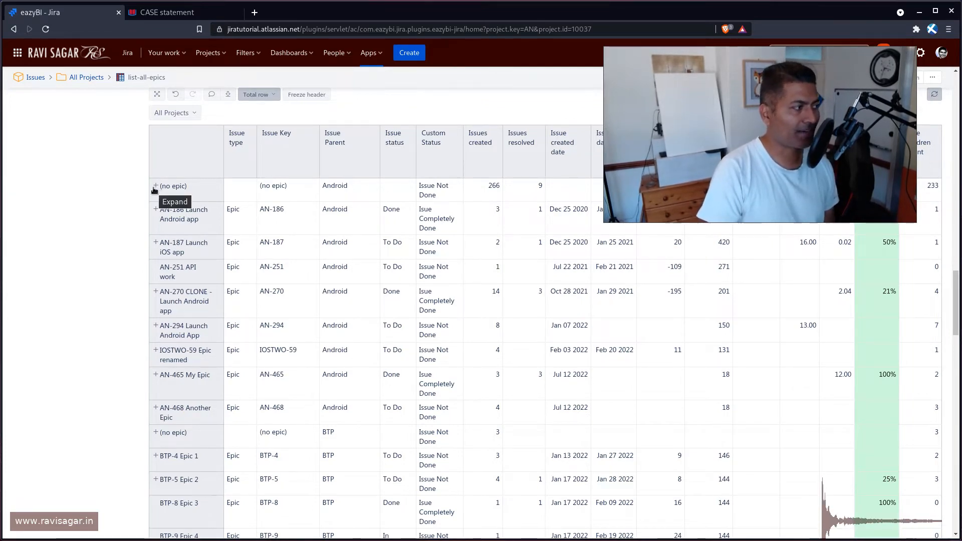
Step: Expand the (no epic) row to check its issues' Custom Status labels, then collapse it
click(155, 186)
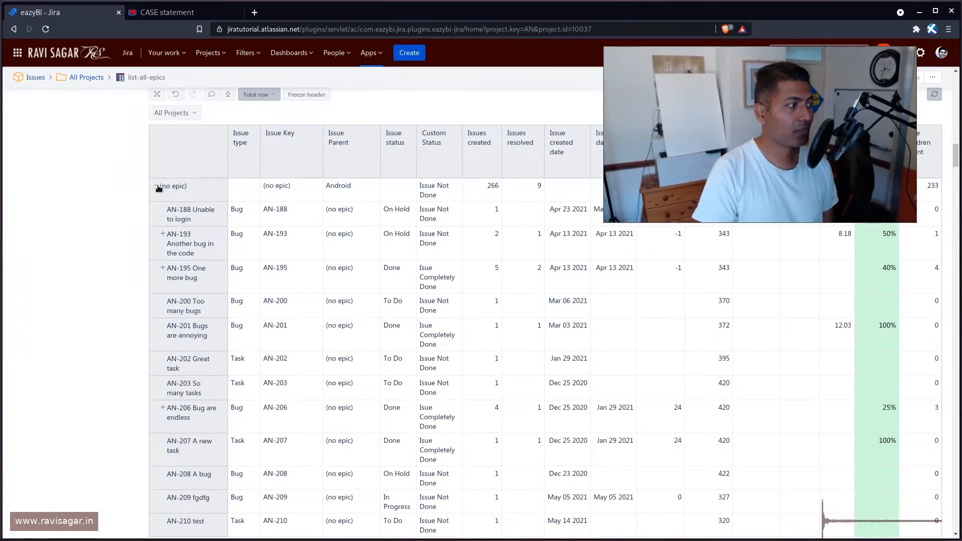
click(159, 188)
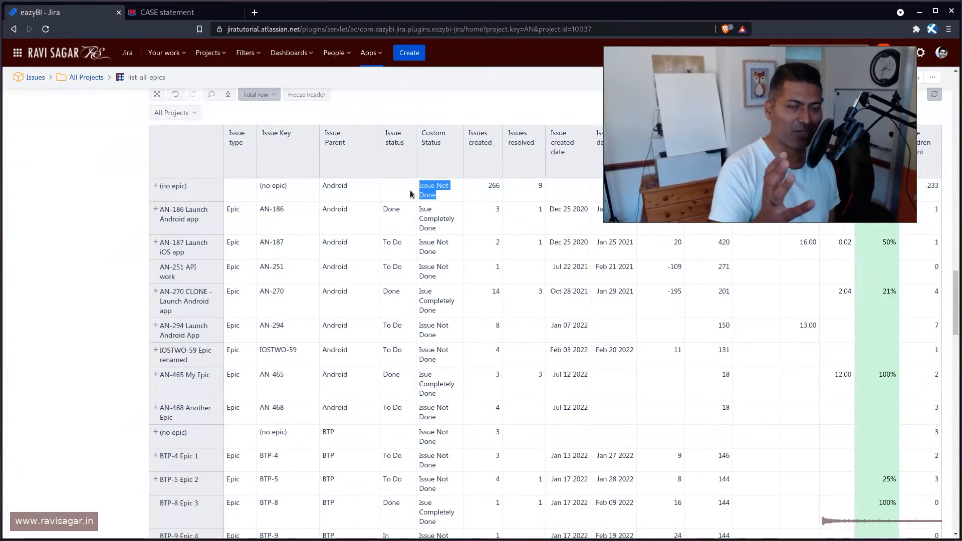
mouse_move(511, 194)
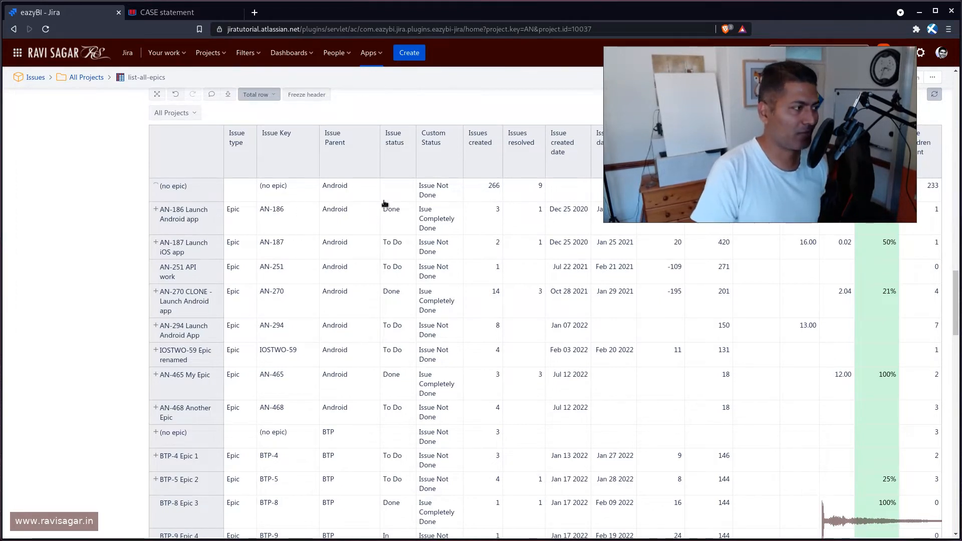
click(156, 186)
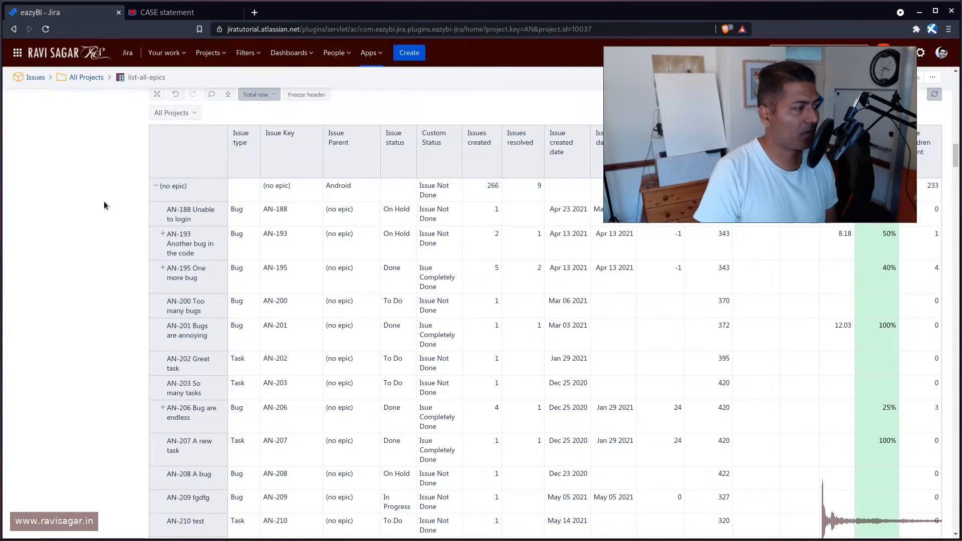
mouse_move(150, 192)
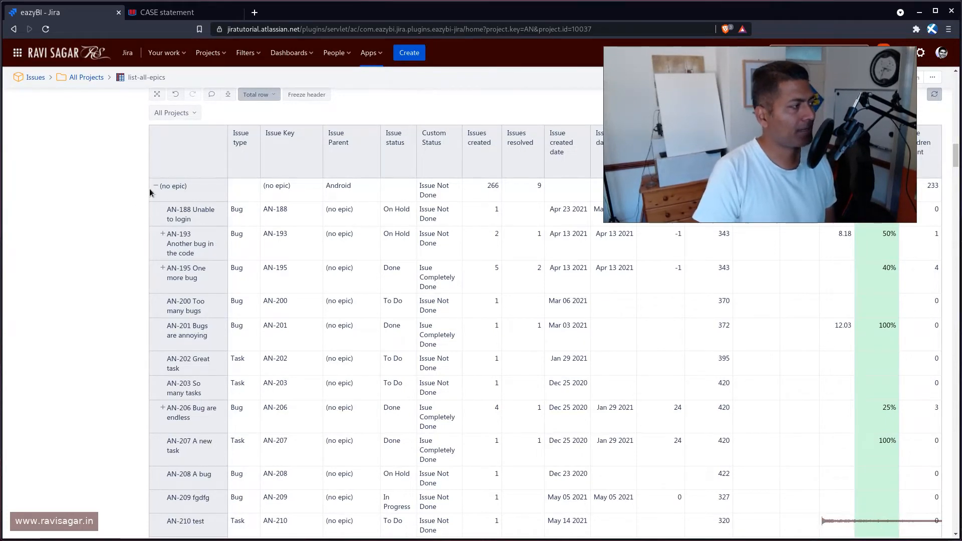
click(156, 186)
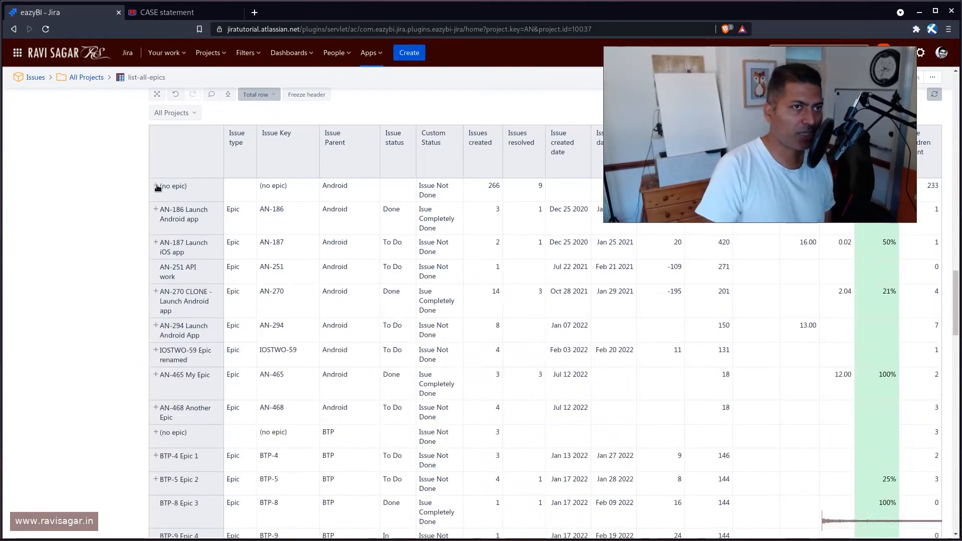
mouse_move(155, 186)
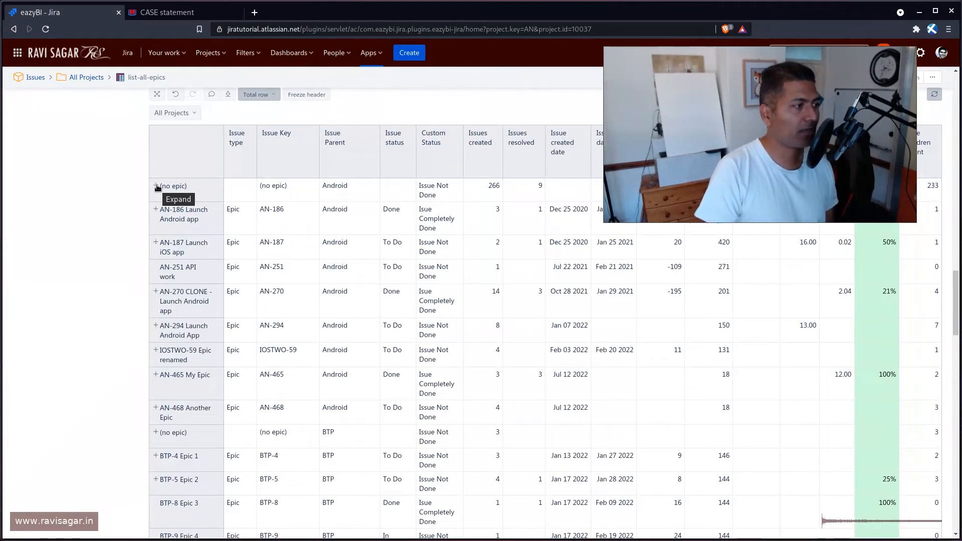
mouse_move(393, 196)
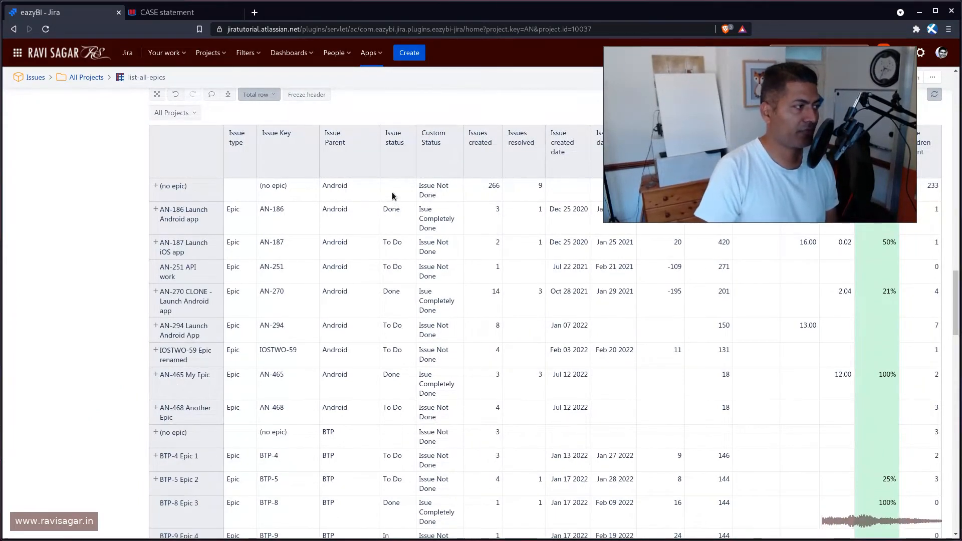
mouse_move(251, 238)
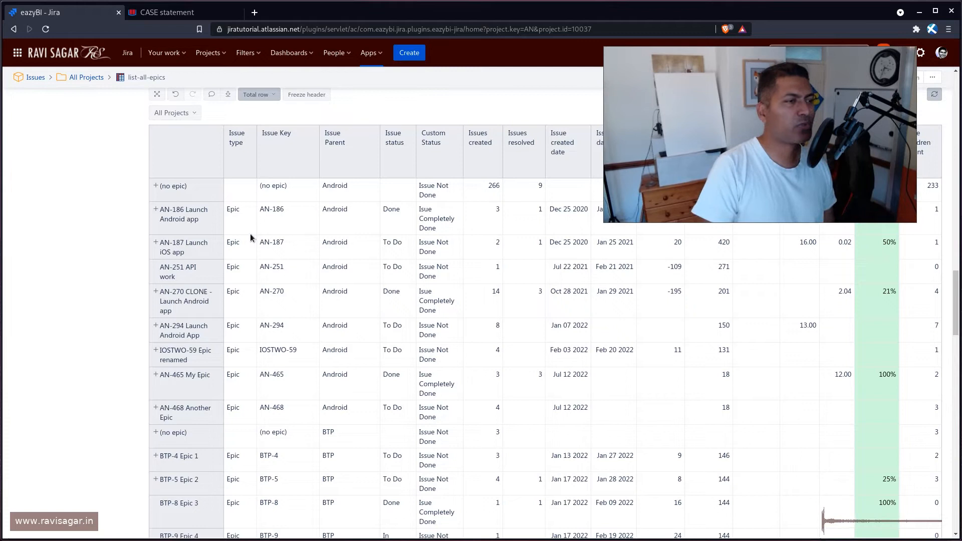
mouse_move(257, 205)
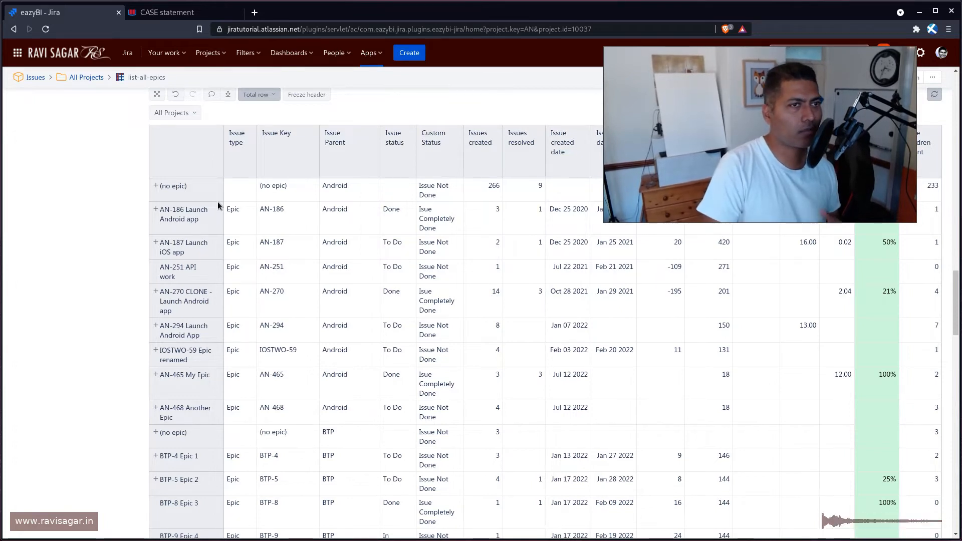
mouse_move(301, 204)
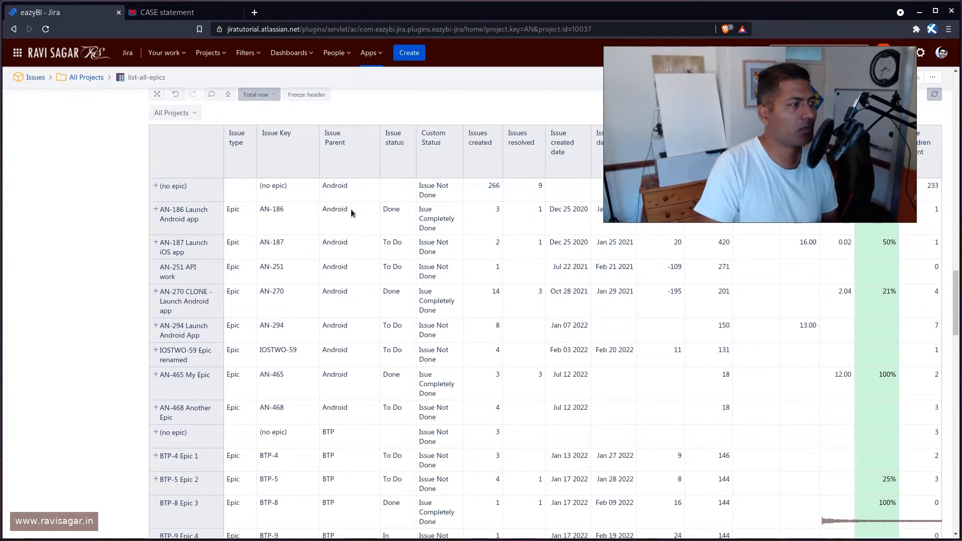
mouse_move(441, 197)
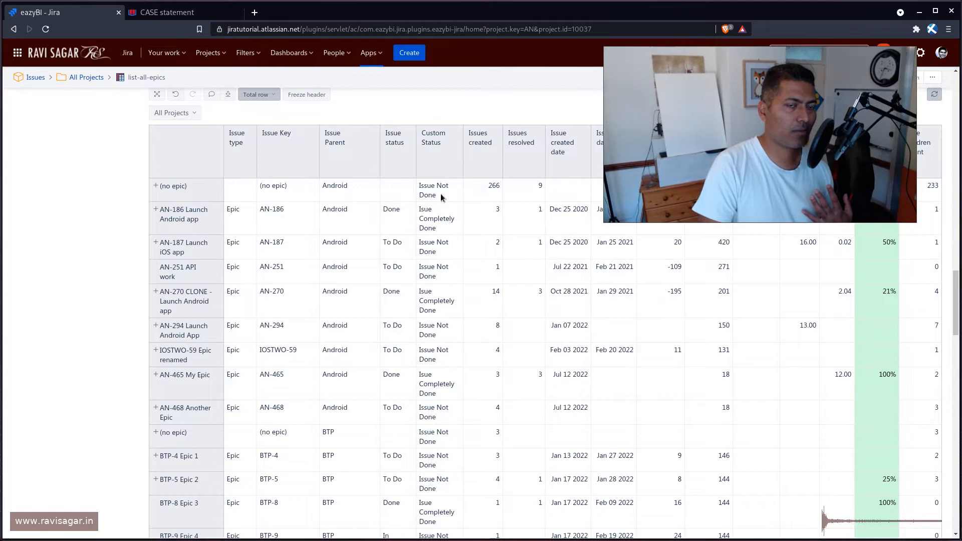
mouse_move(399, 196)
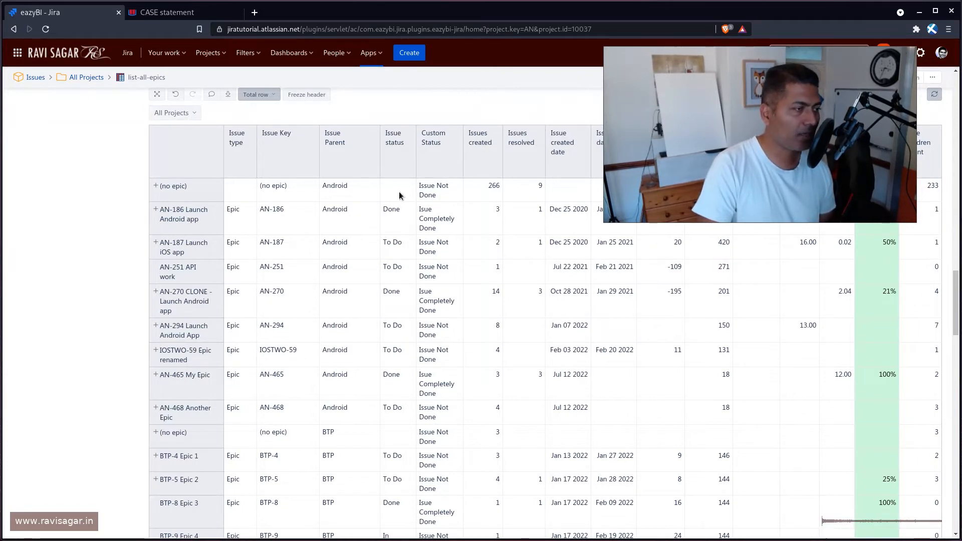
mouse_move(437, 198)
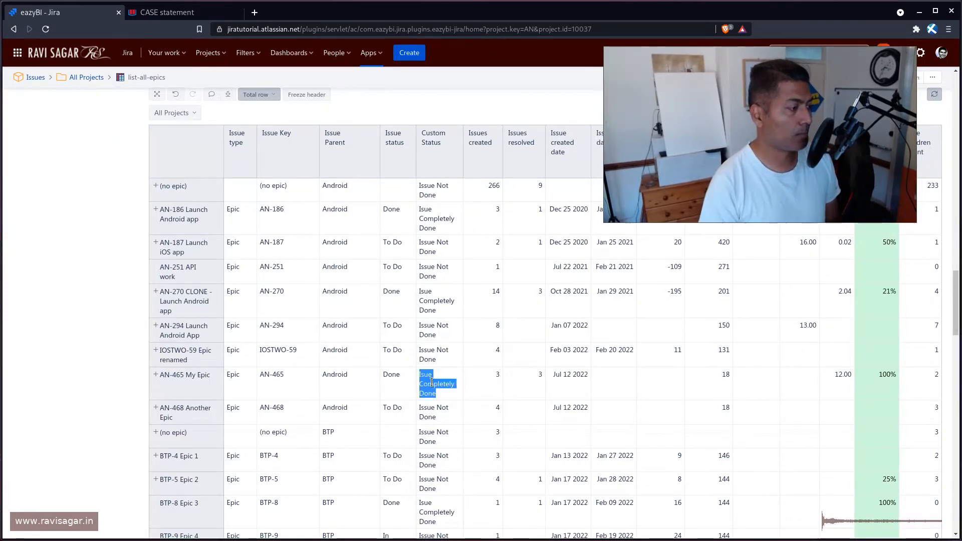
Step: Scroll to User defined measures and edit the Custom Status measure
scroll(down, 3)
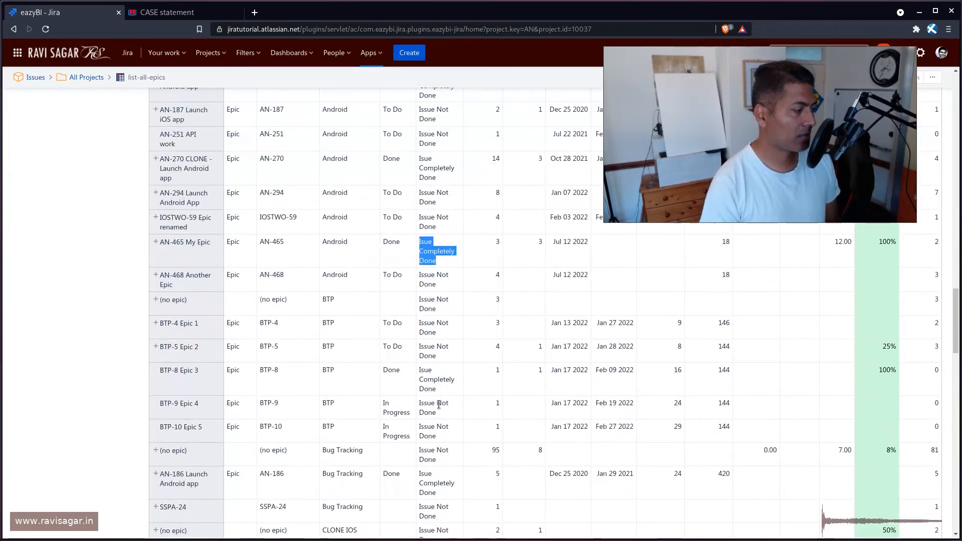
scroll(down, 3)
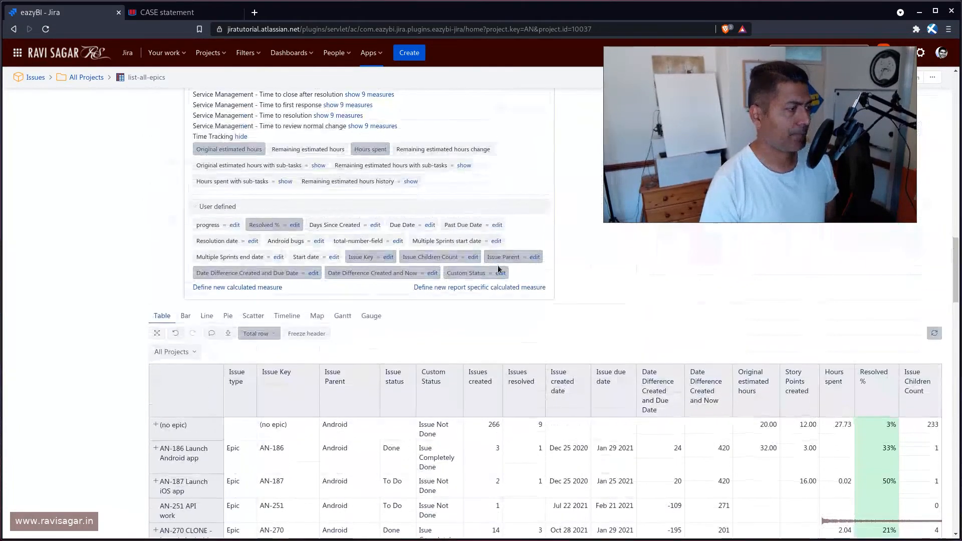
mouse_move(500, 272)
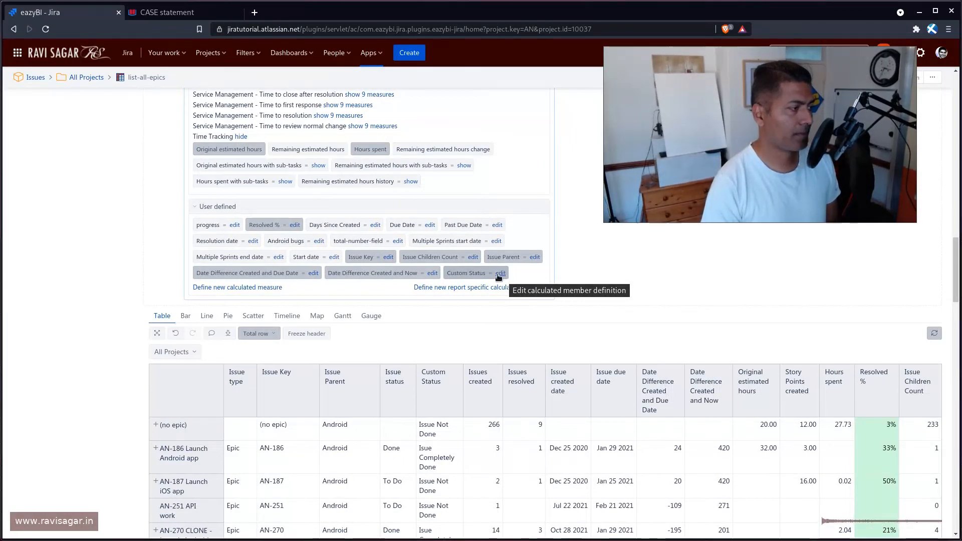
click(500, 273)
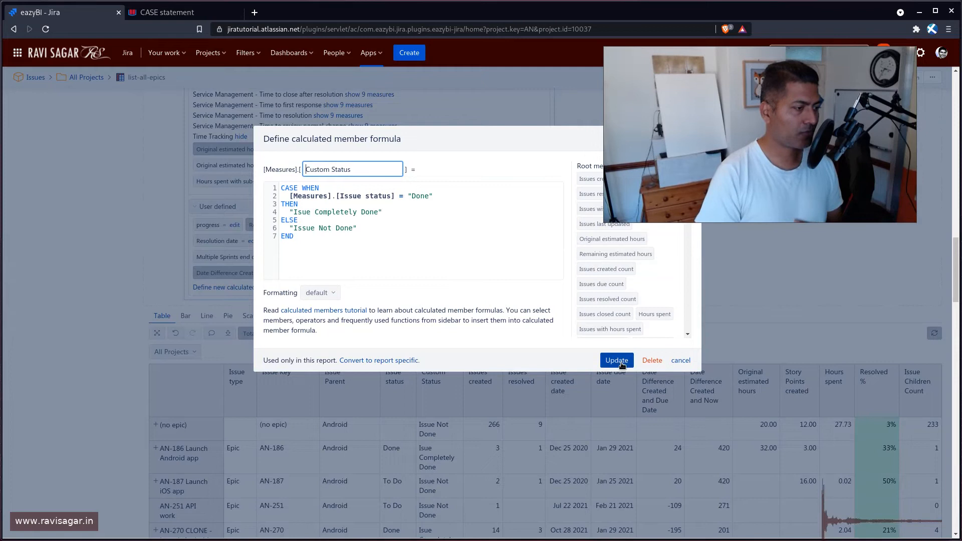
Step: Update the Custom Status formula in the calculated member dialog
click(616, 360)
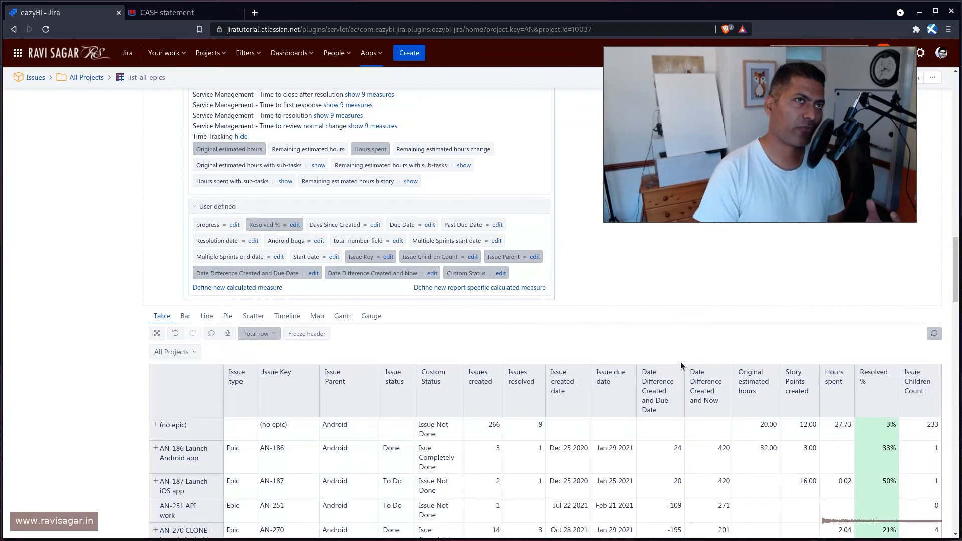
mouse_move(537, 347)
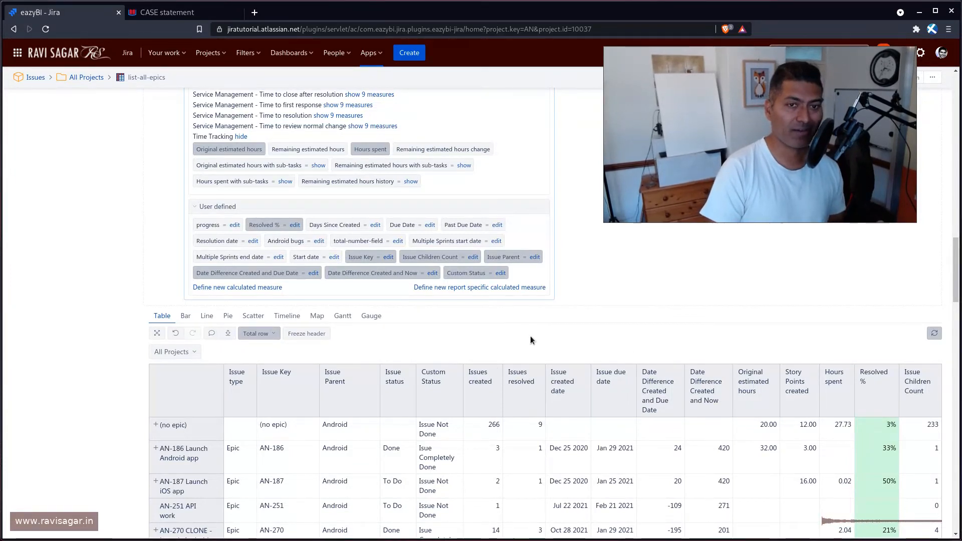
mouse_move(510, 360)
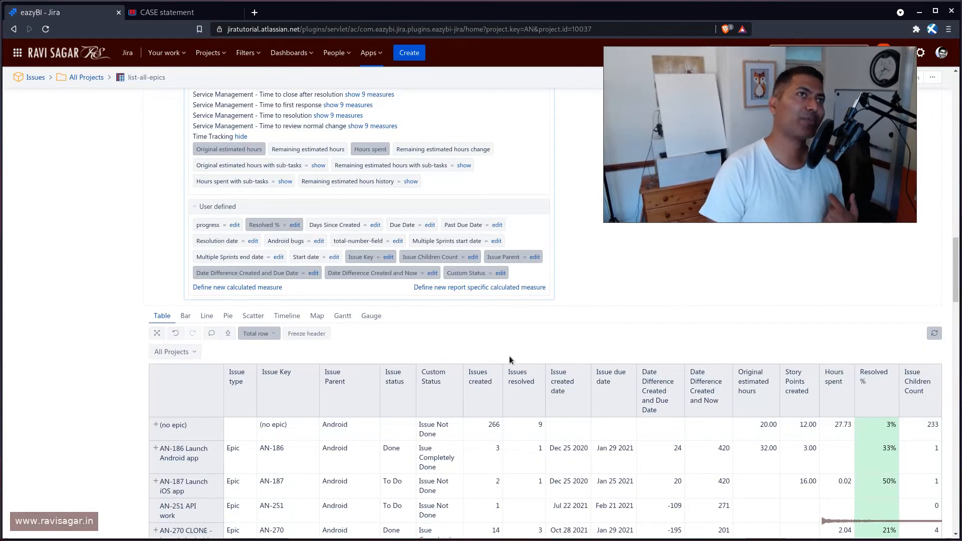
mouse_move(443, 469)
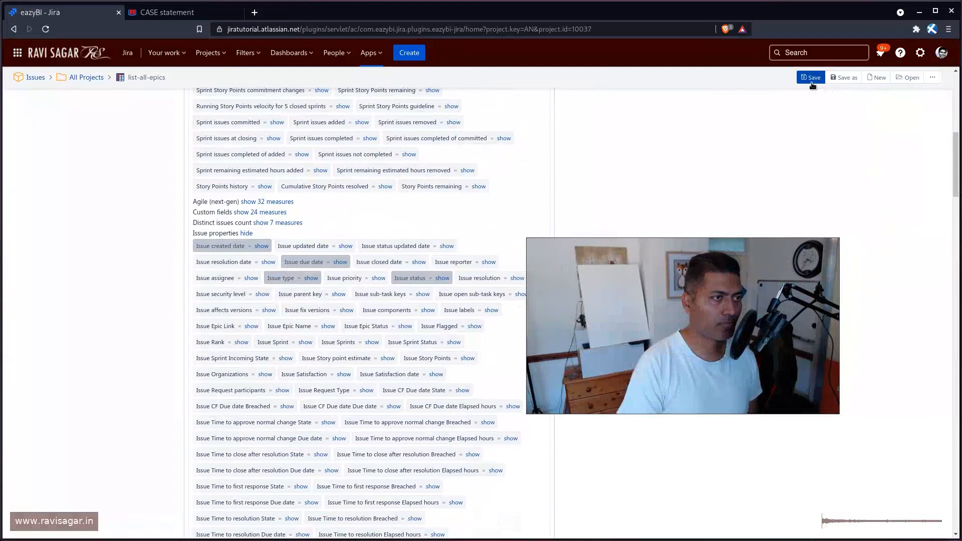
Step: Save the list-all-epics report with its Custom Status column and return to the page top
click(810, 77)
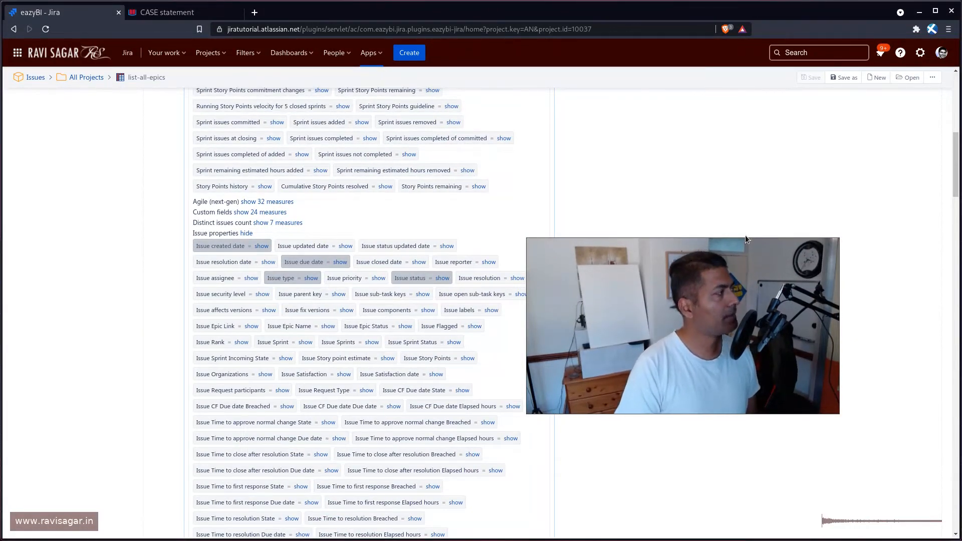
scroll(up, 3)
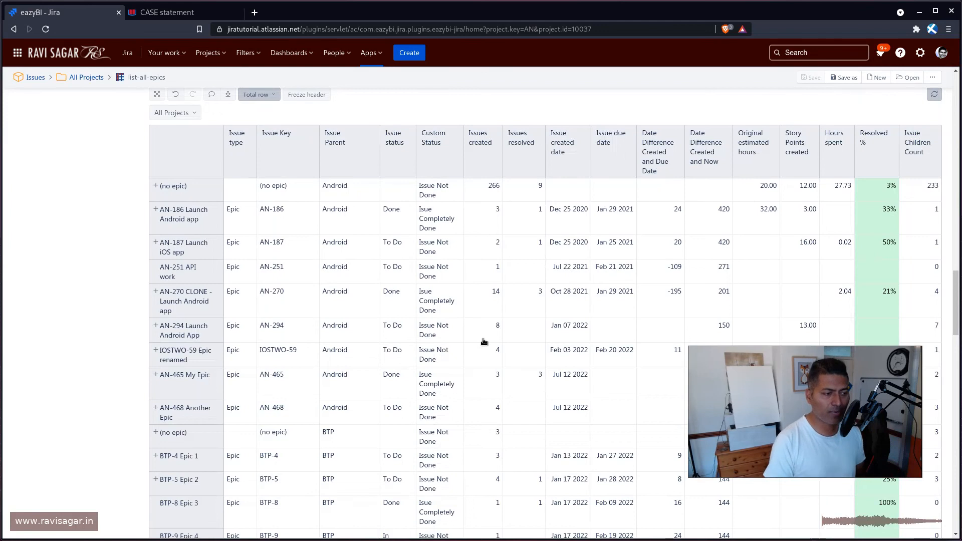
click(132, 77)
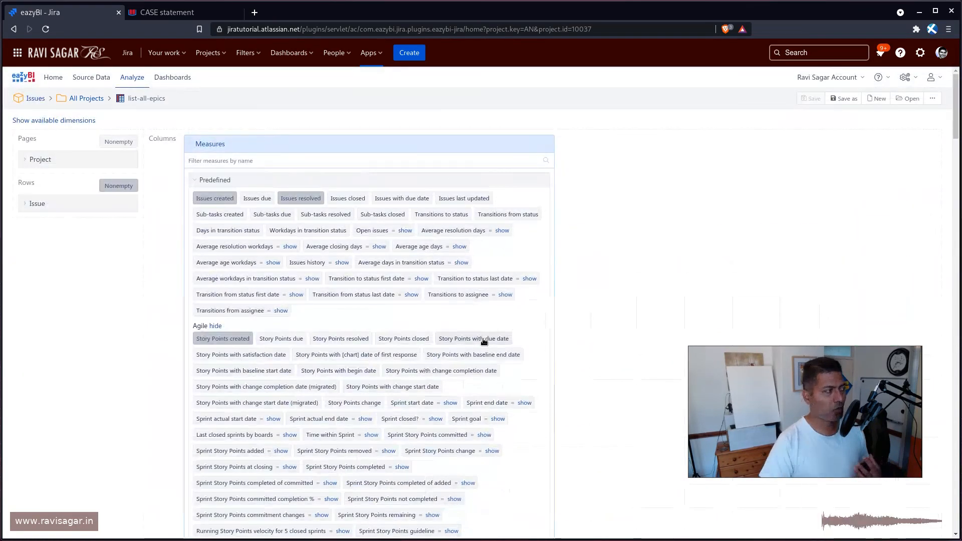